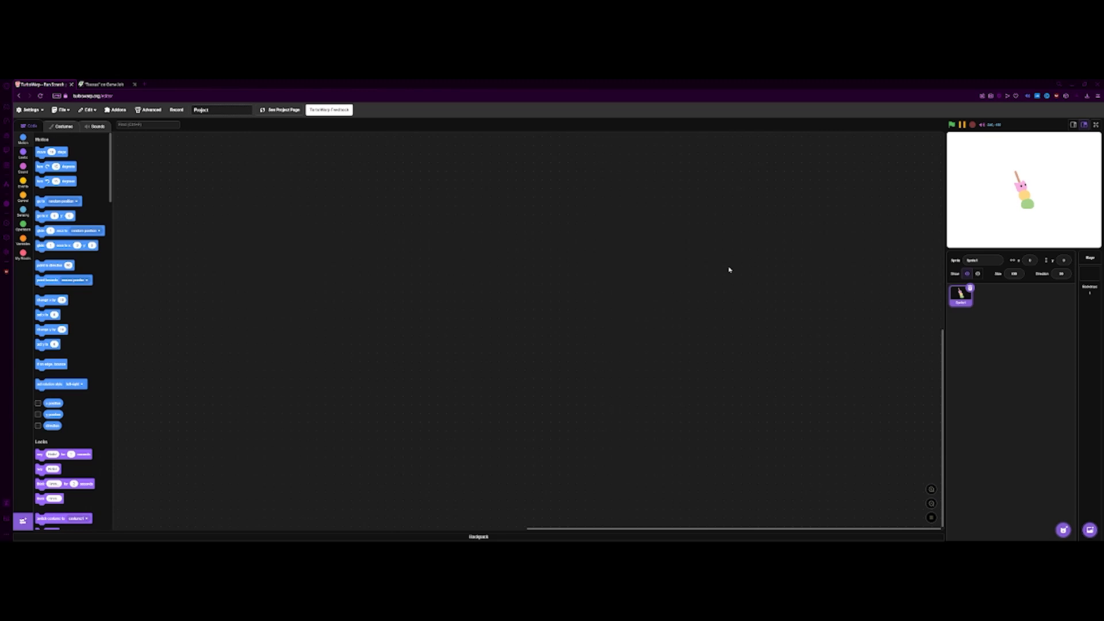
mouse_move(365, 266)
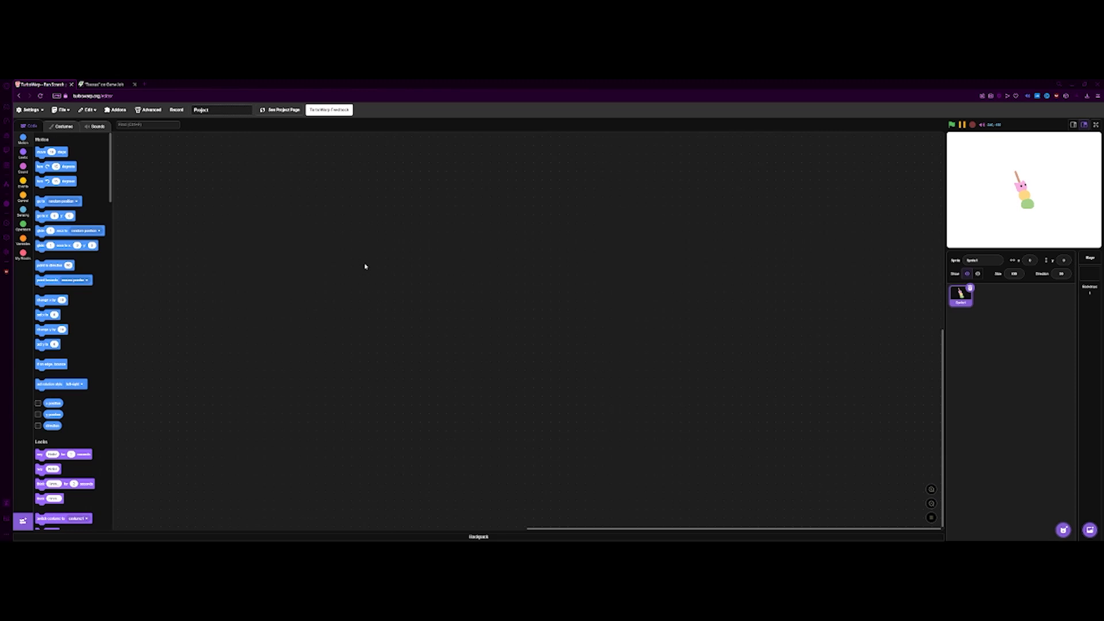
mouse_move(296, 367)
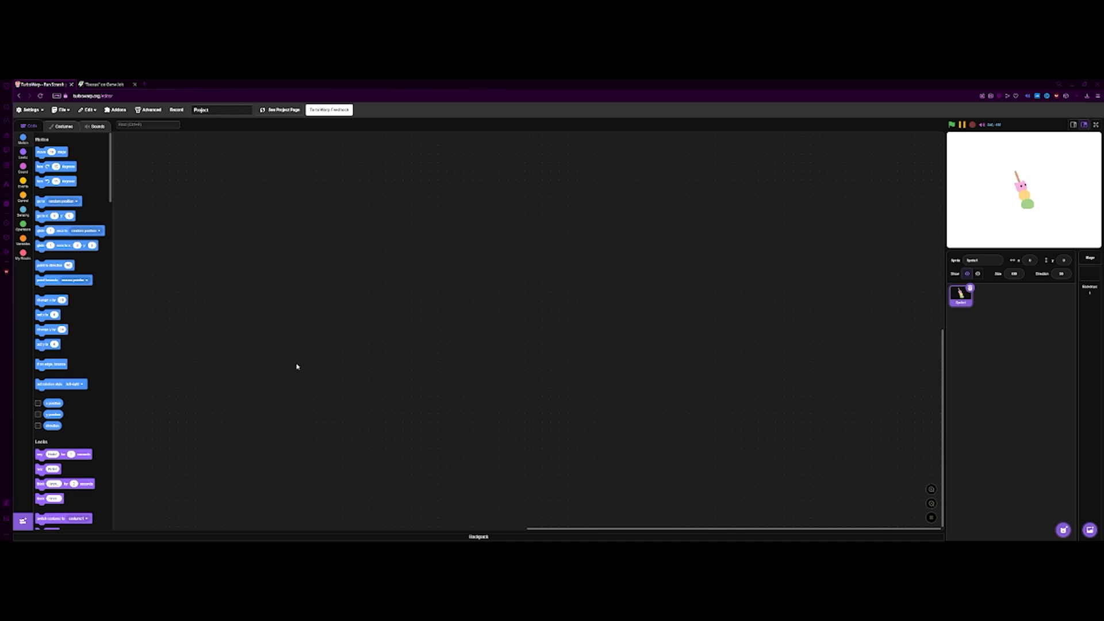
mouse_move(405, 307)
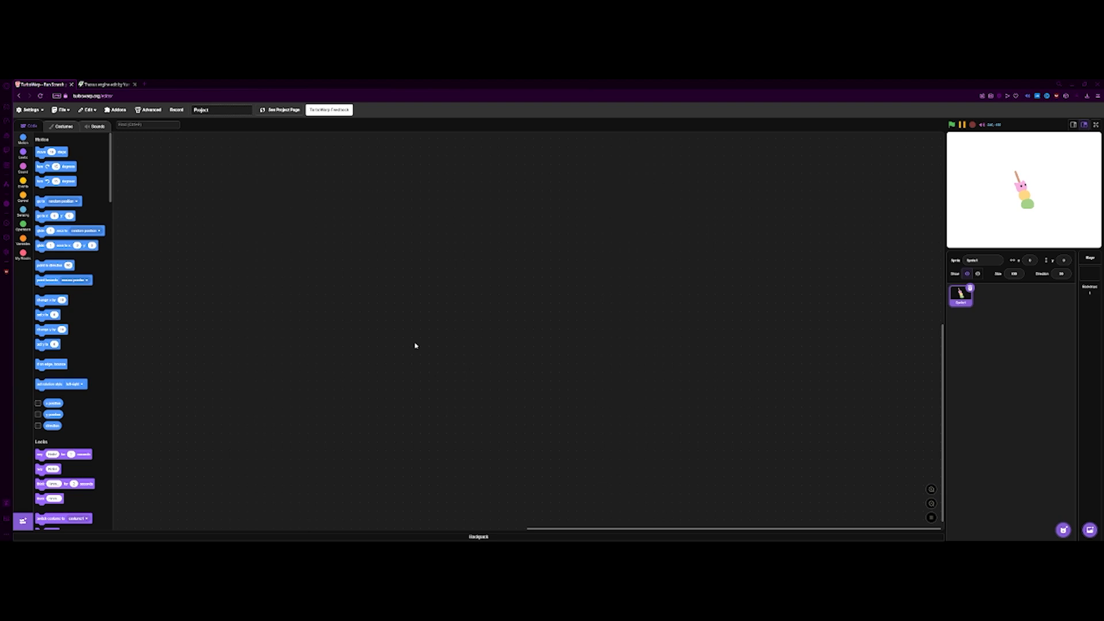
mouse_move(178, 139)
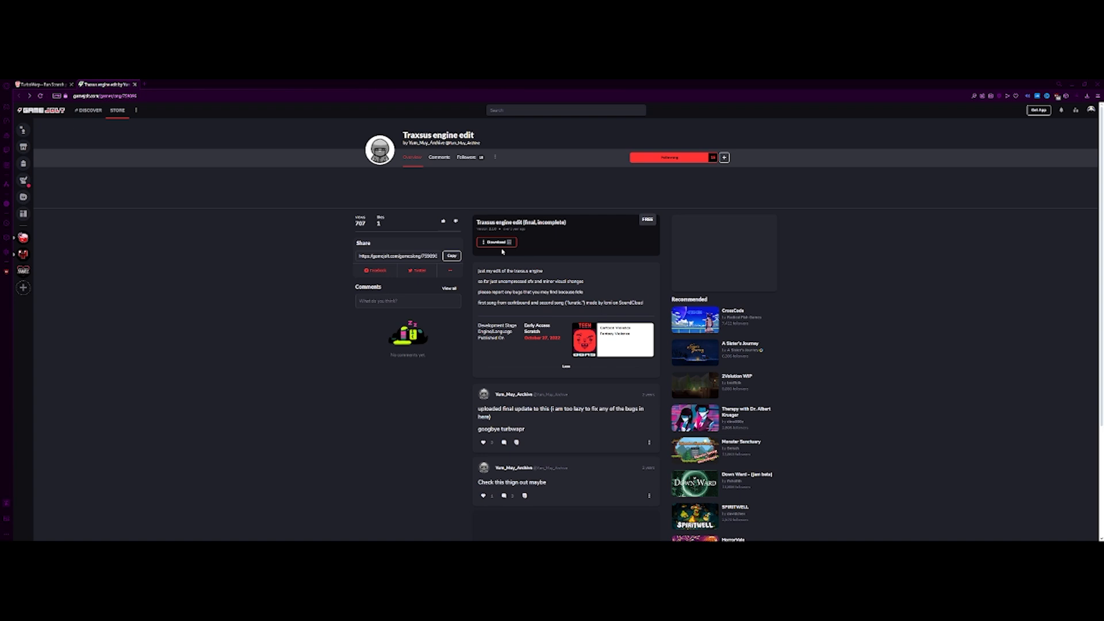
mouse_move(465, 274)
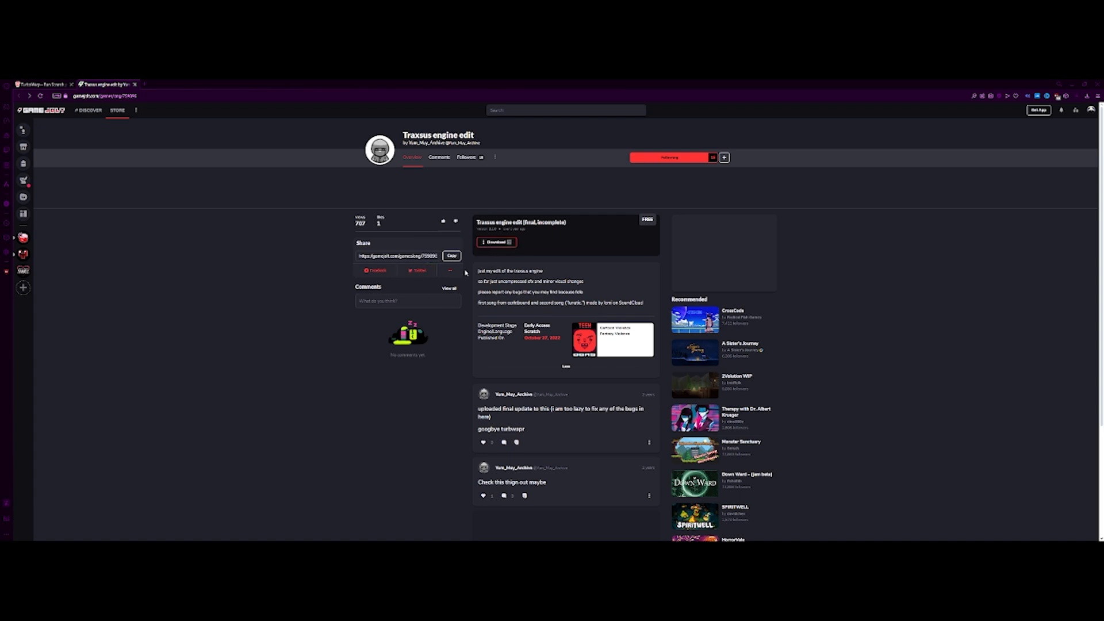
mouse_move(1039, 206)
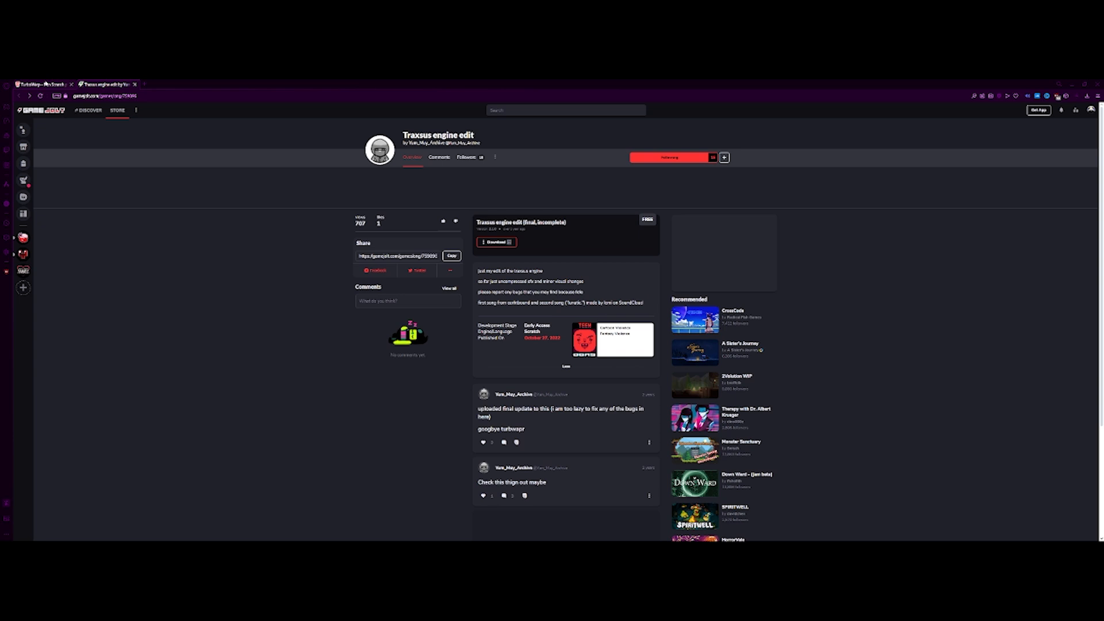
Step: Leave the Game Jolt 'Traxsus engine edit' page and return to the TurboWarp project
click(42, 85)
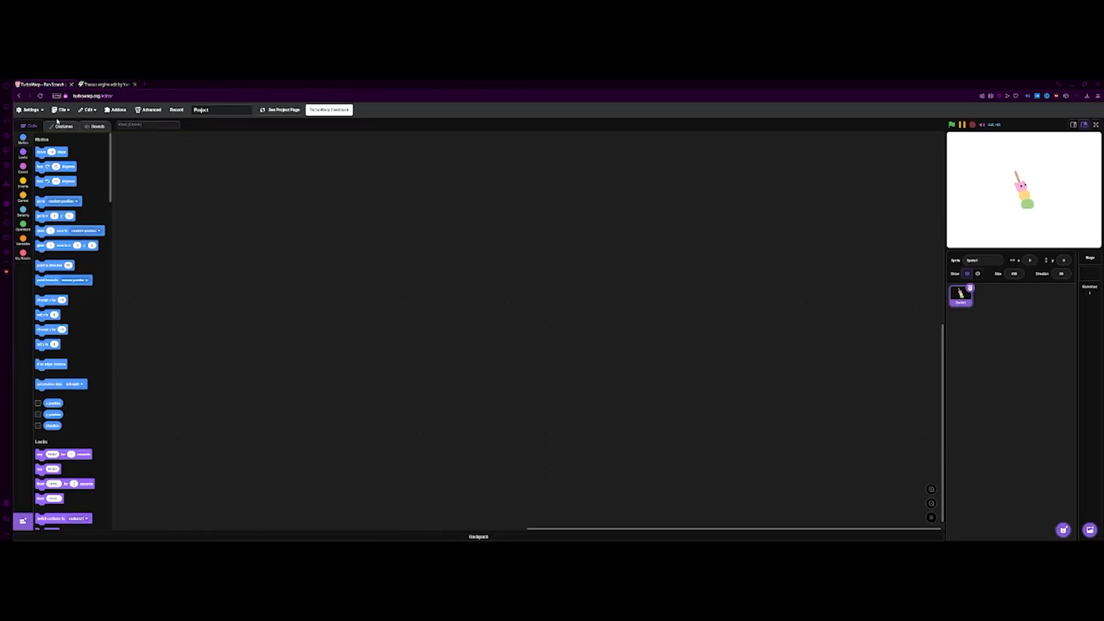
Step: Load the Traxsus Undertale engine .sb3, run it and advance past the title to battle
click(63, 109)
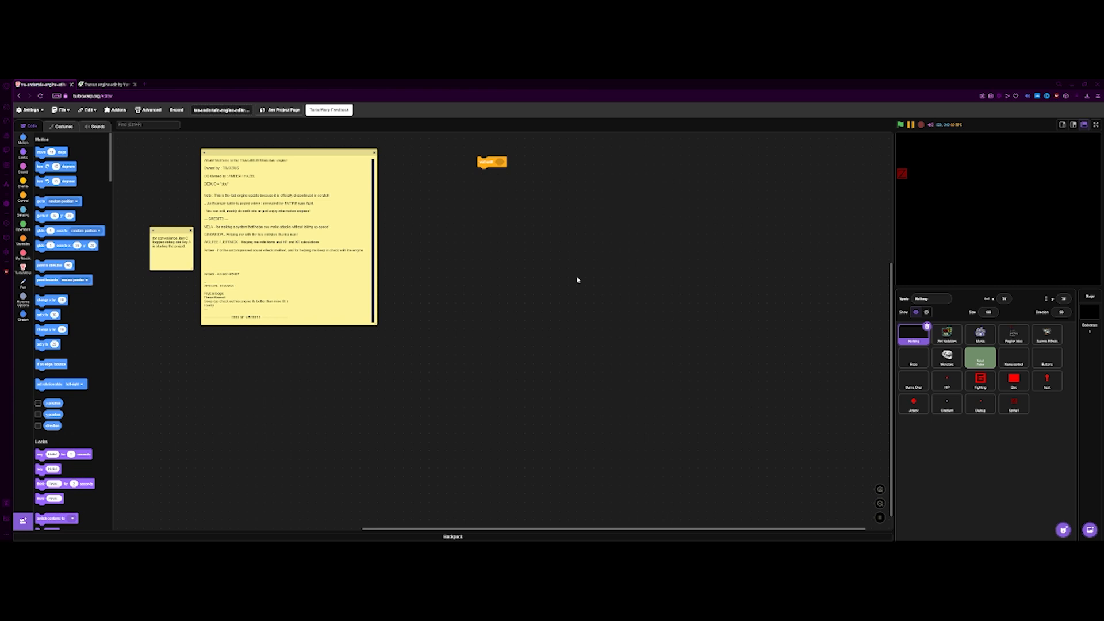
click(900, 125)
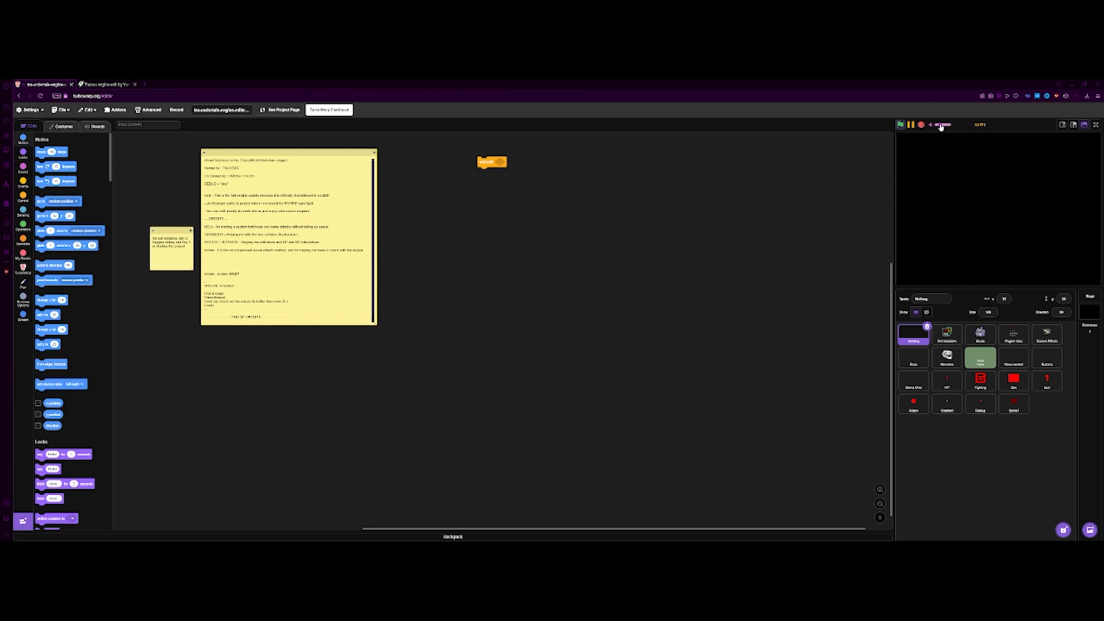
click(900, 124)
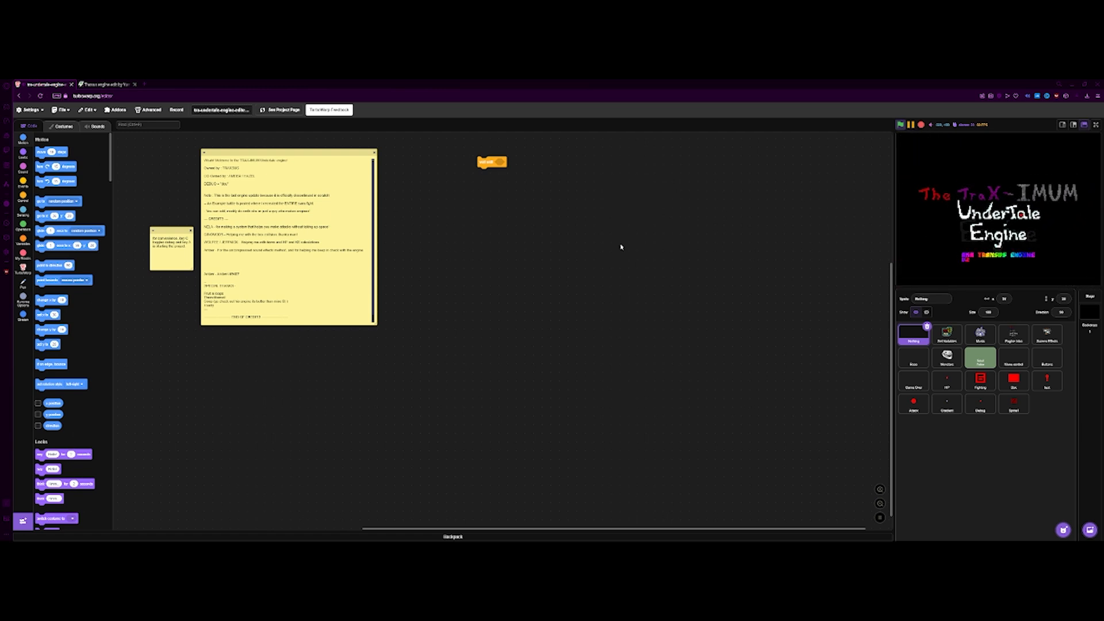
click(900, 124)
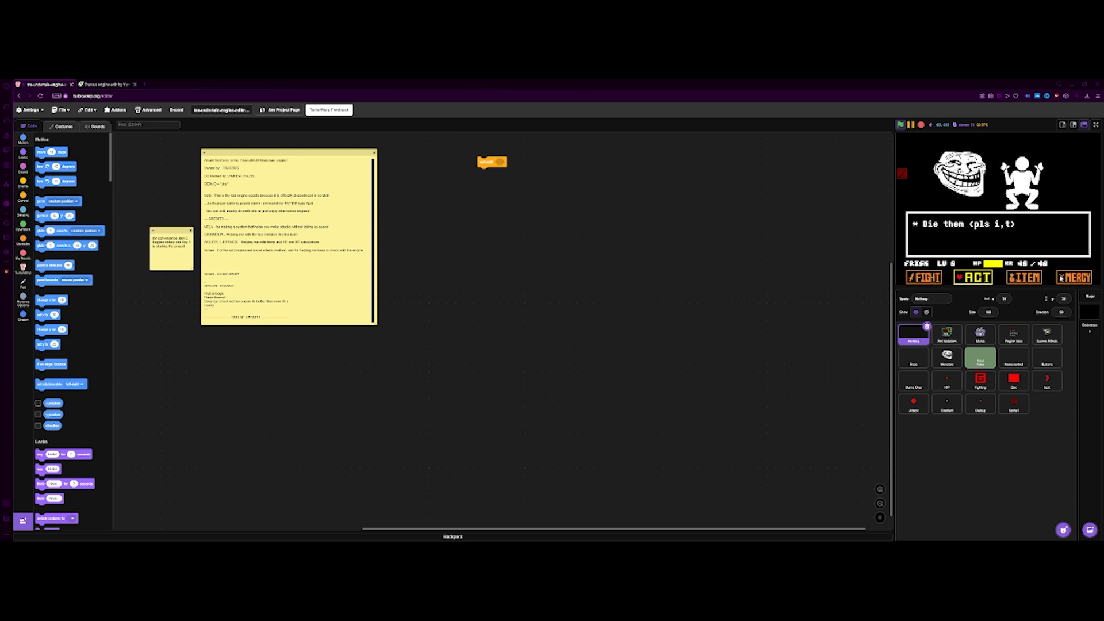
Step: Select the Monsters sprite and view its monster sprite-sheet costume
click(947, 357)
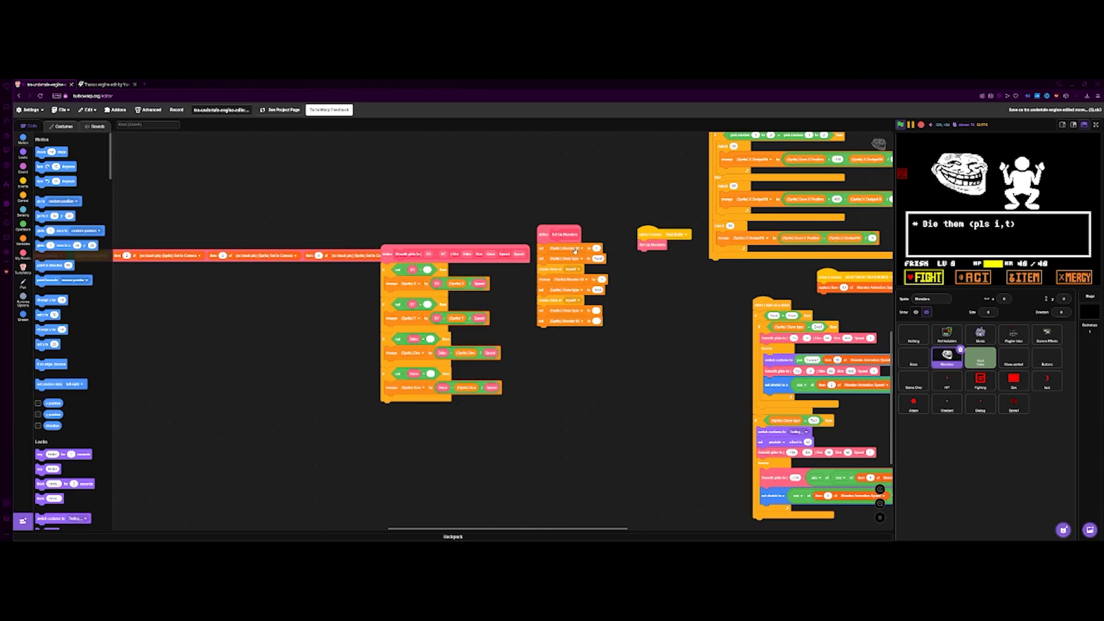
mouse_move(641, 292)
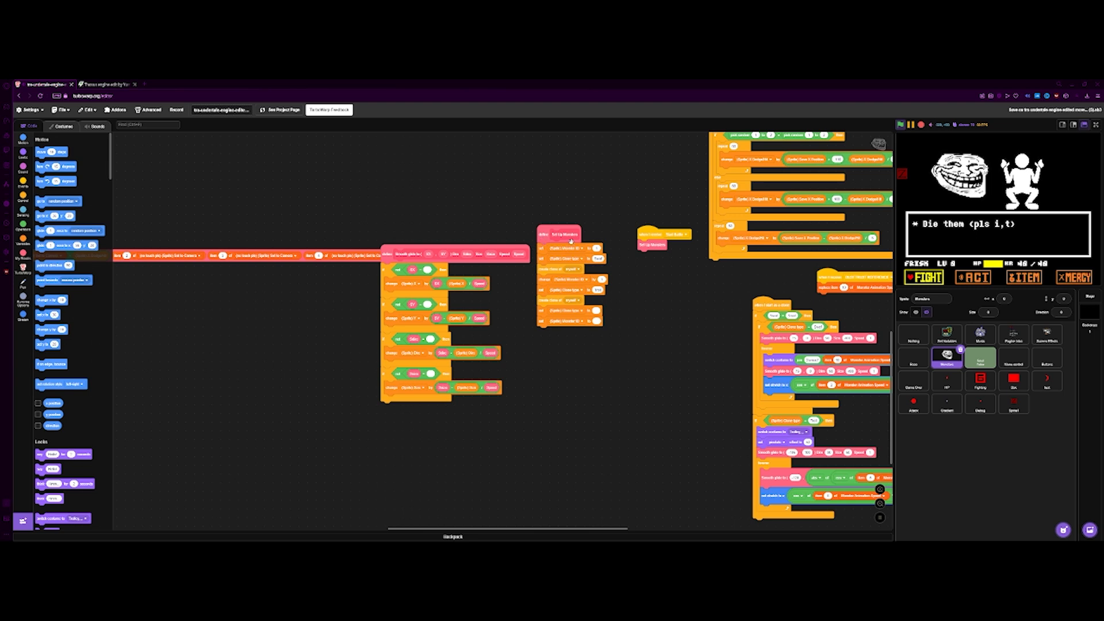
click(63, 126)
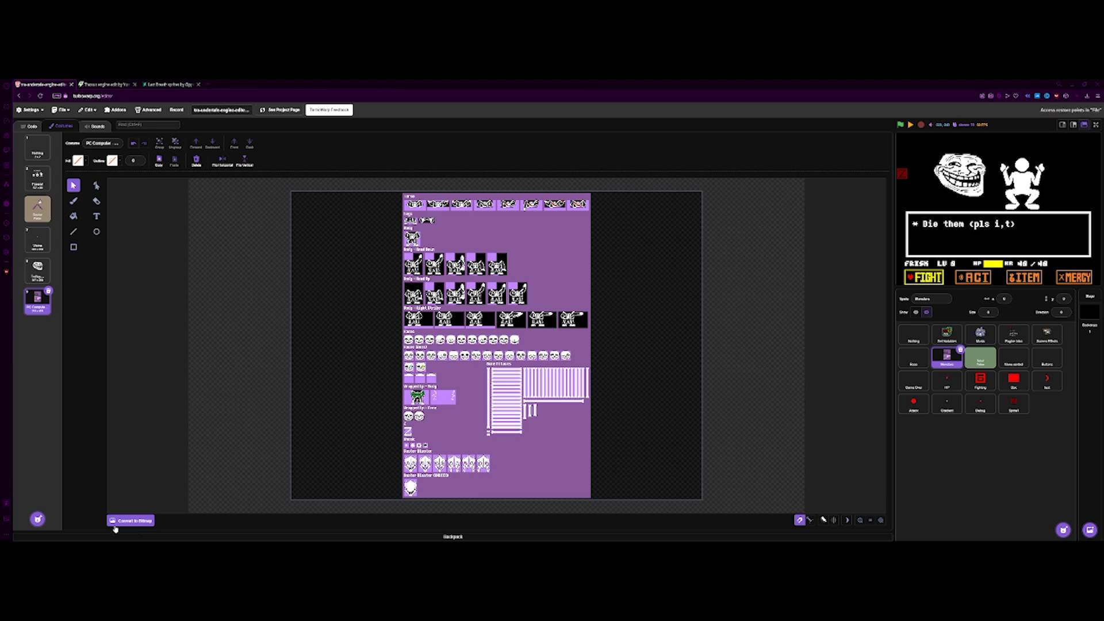
Step: Zoom into the Sans torso and legs, then convert the sheet costume to bitmap
click(131, 521)
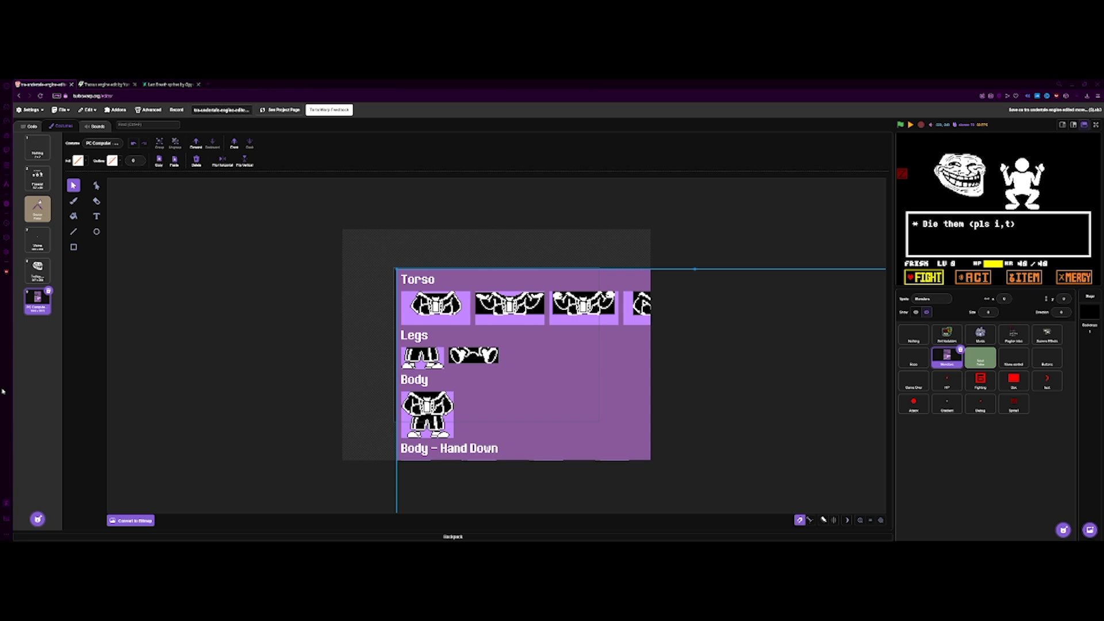
click(130, 520)
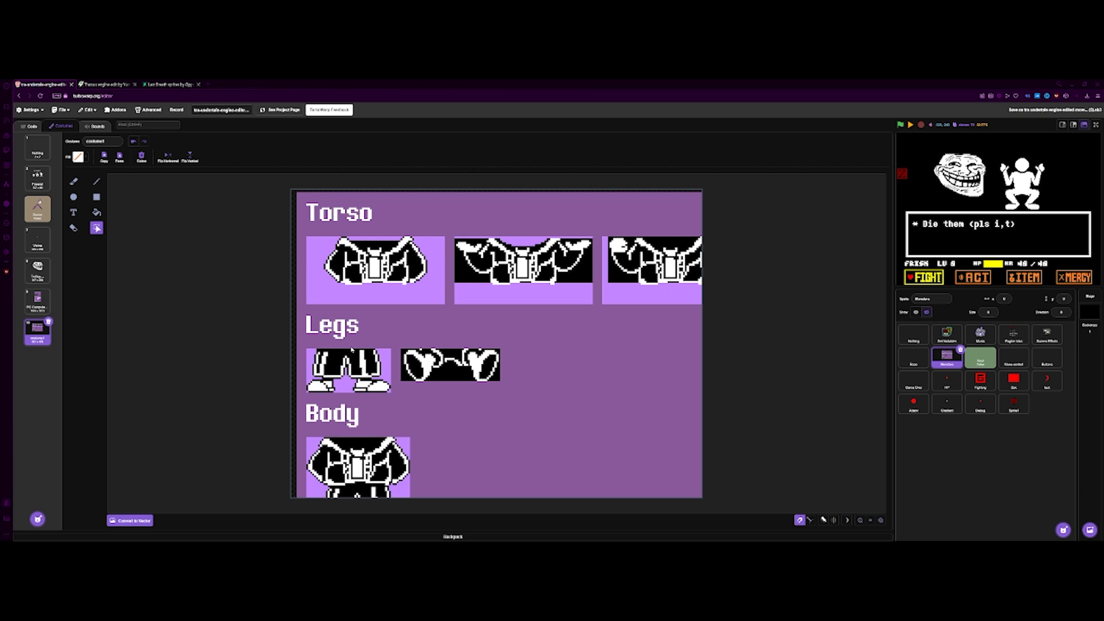
mouse_move(439, 310)
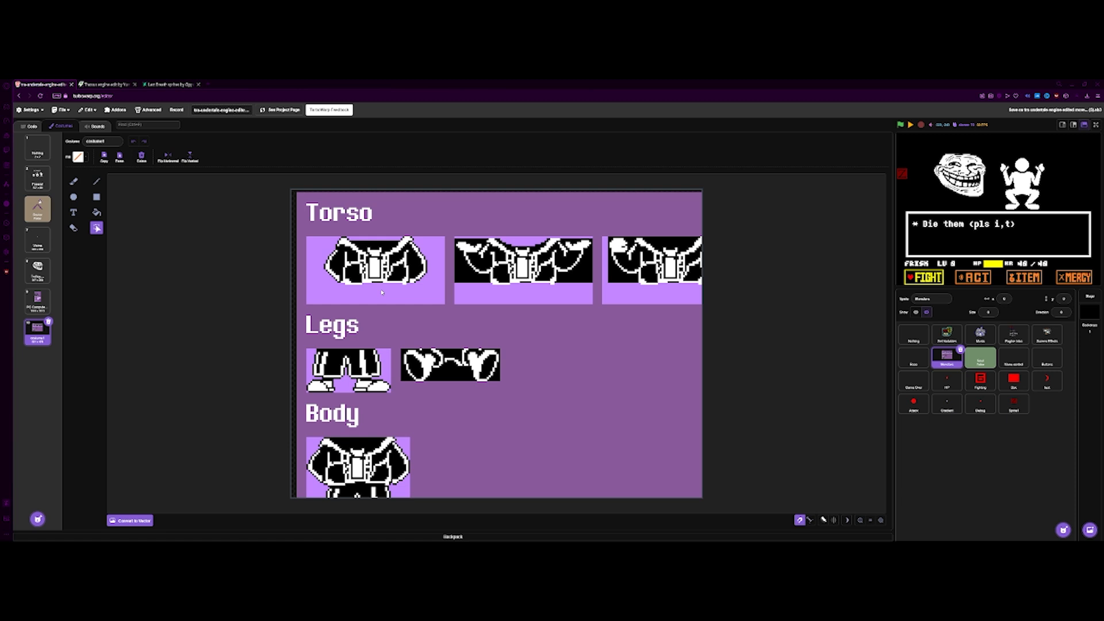
mouse_move(308, 240)
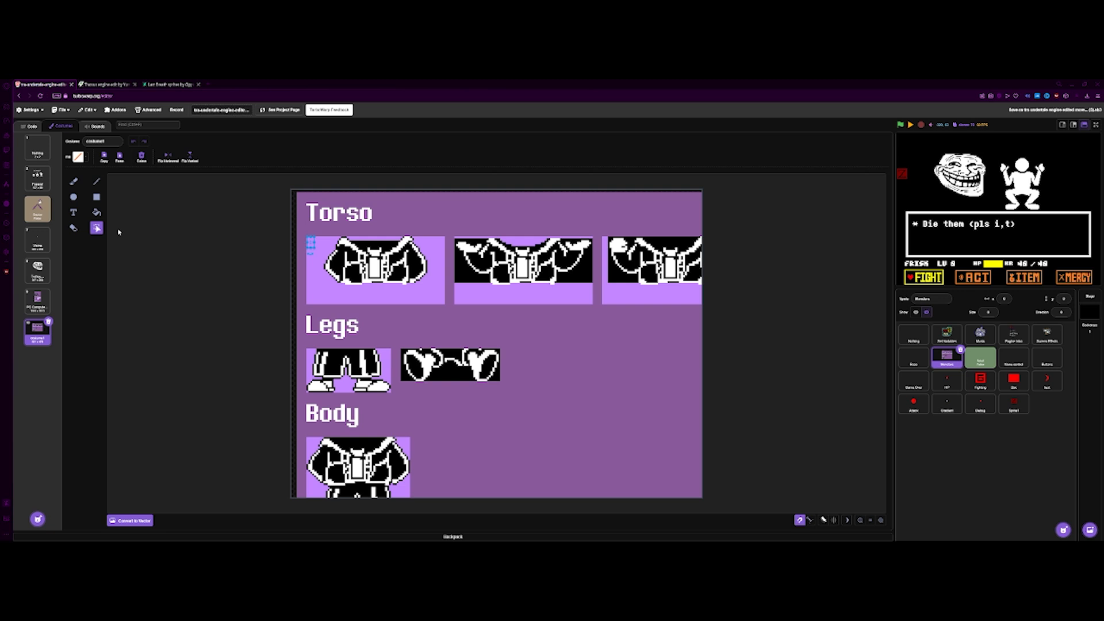
mouse_move(295, 225)
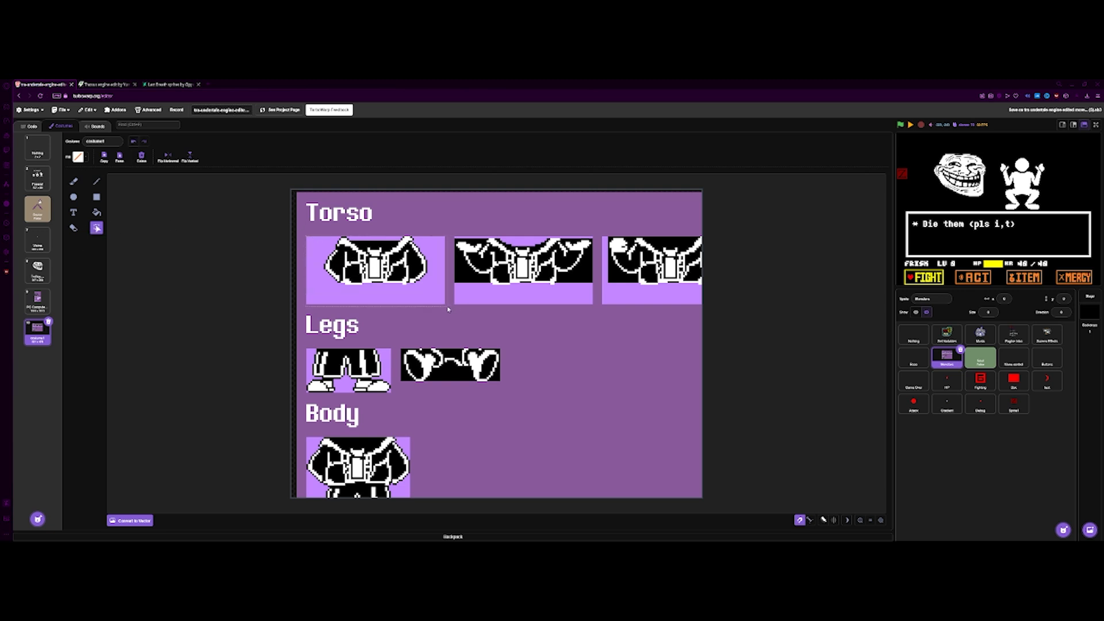
Step: Paste the copied torso into a new bitmap costume, center it, and name it Torso
click(376, 270)
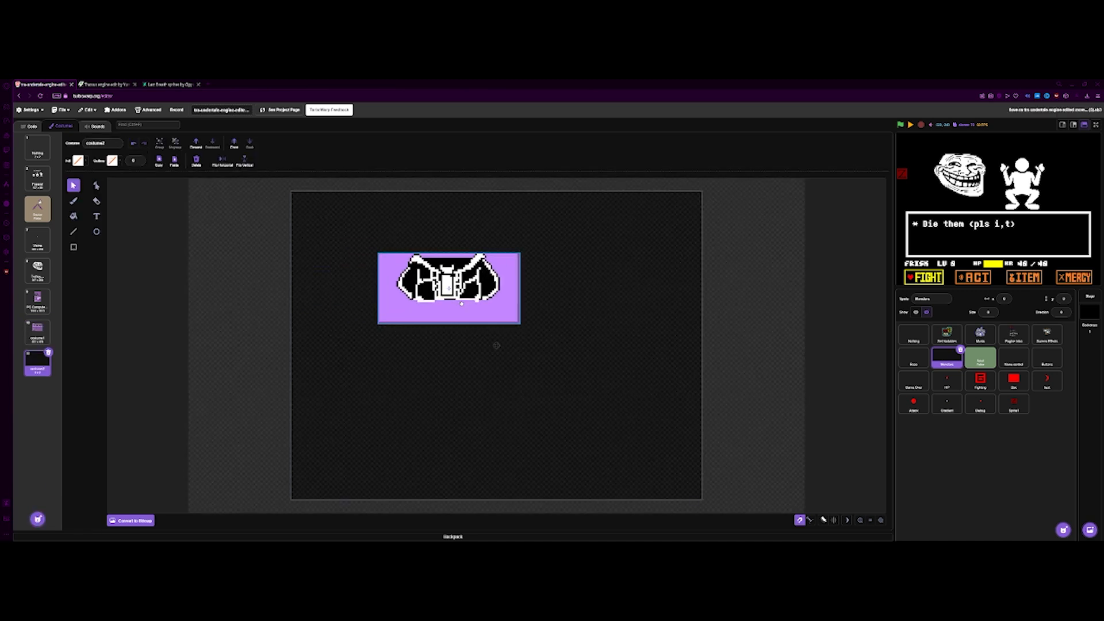
click(131, 520)
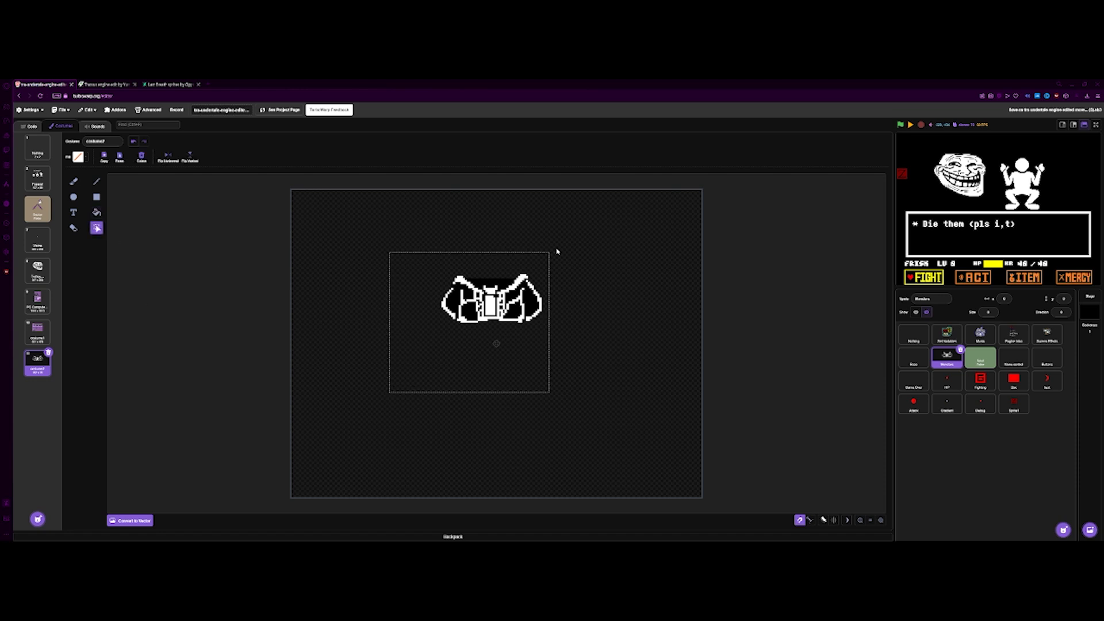
drag(493, 304, 495, 345)
text(Toriel)
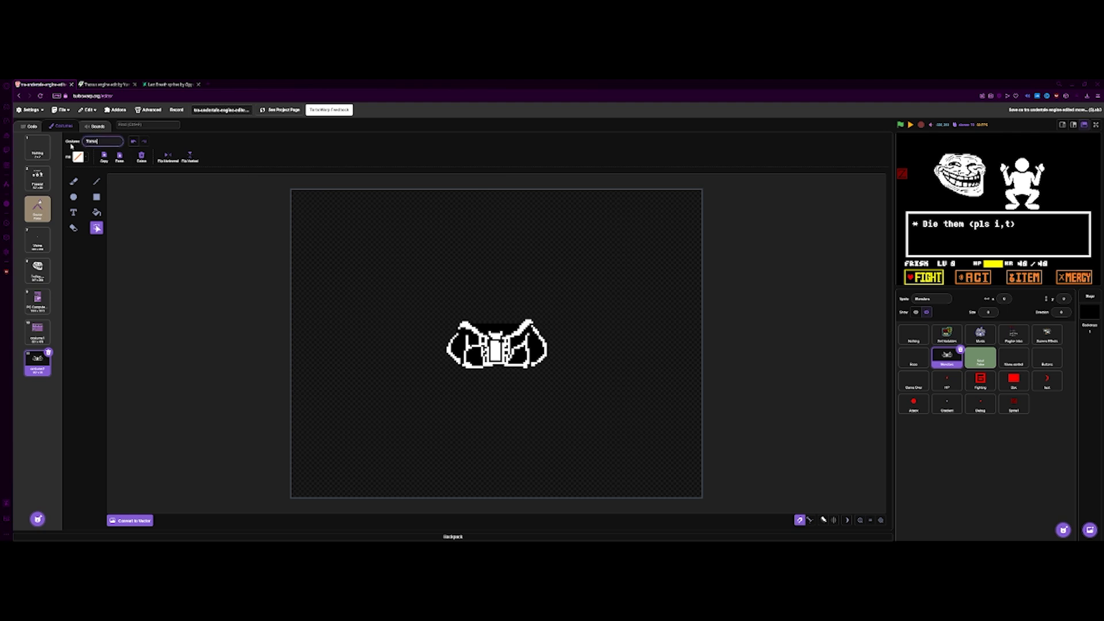
click(37, 331)
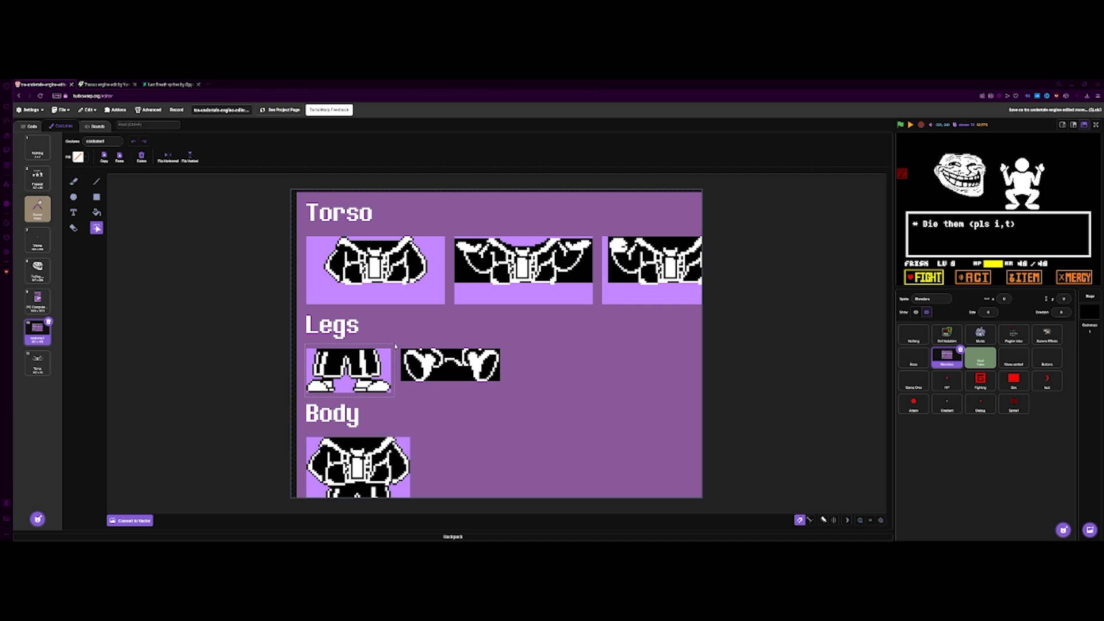
Step: Duplicate the Torso costume and replace its image with the pasted Sans legs
right_click(36, 358)
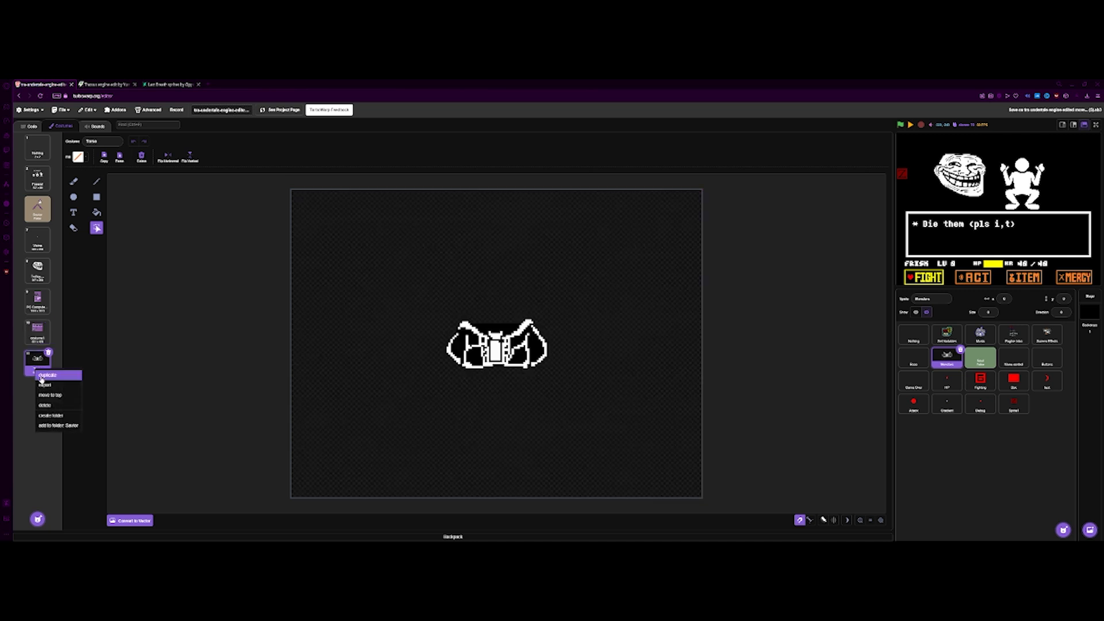
click(47, 374)
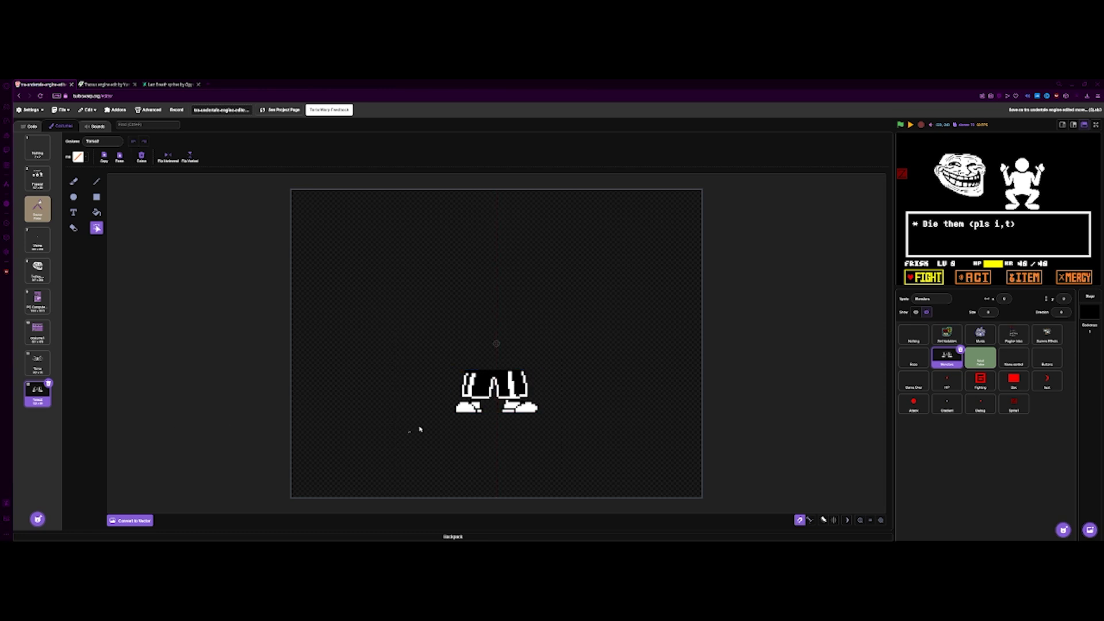
click(496, 389)
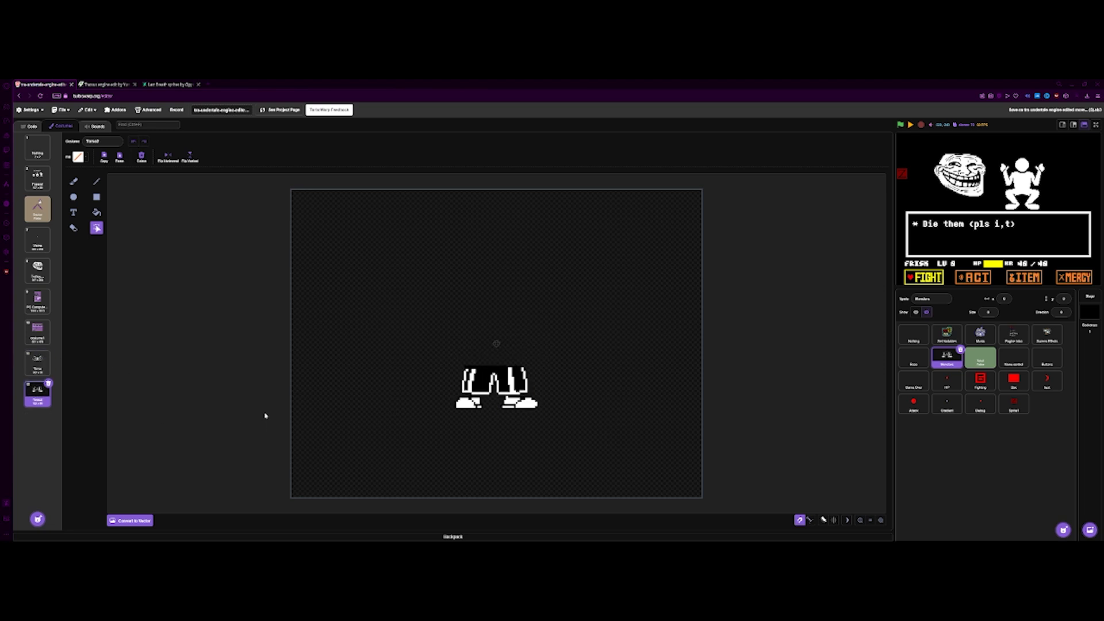
mouse_move(7, 395)
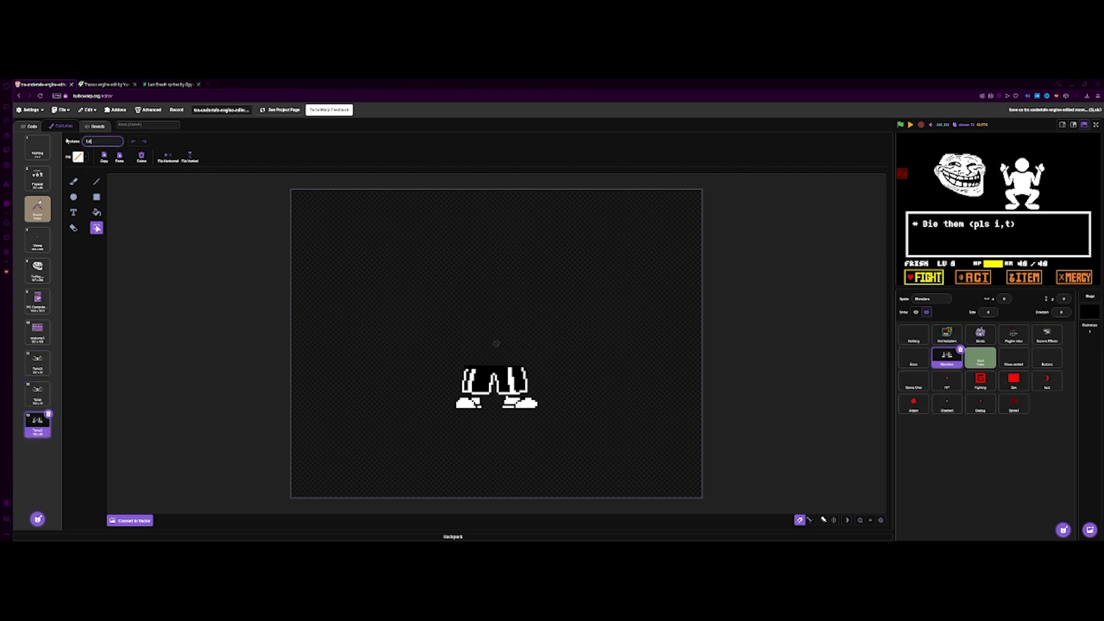
Step: Pick a Sans skull face from the sprite sheet costume and copy it
click(37, 368)
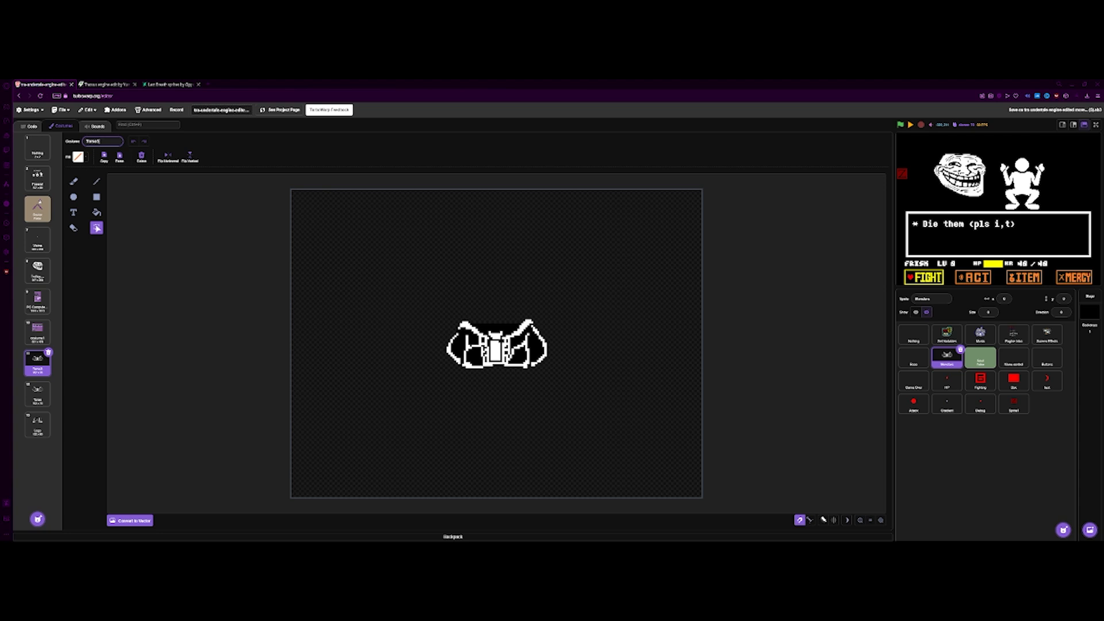
click(495, 344)
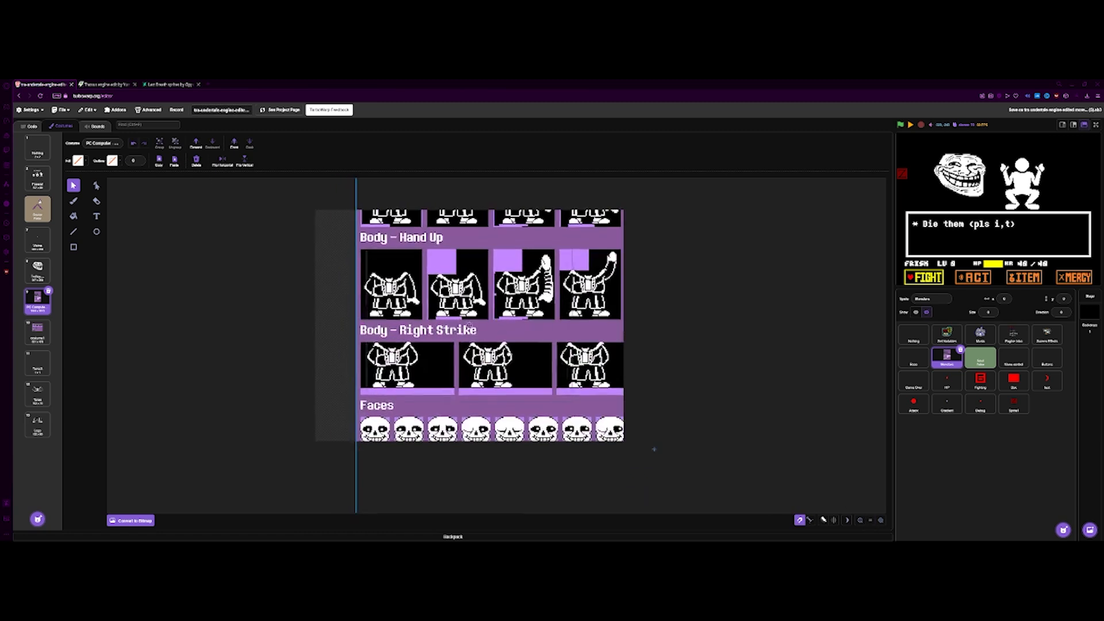
scroll(down, 3)
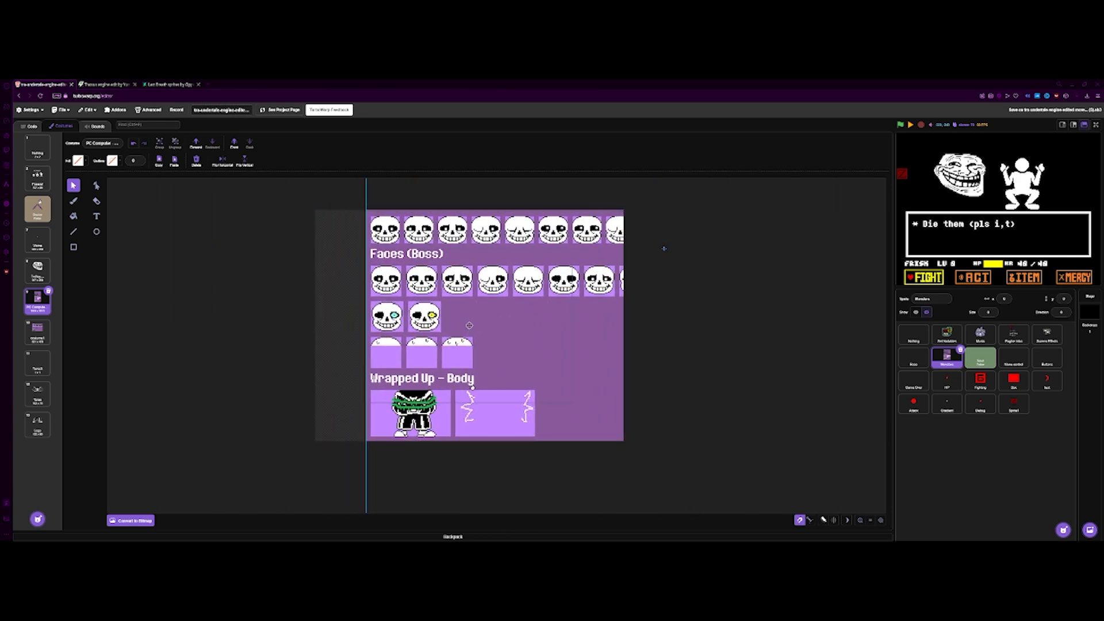
click(37, 364)
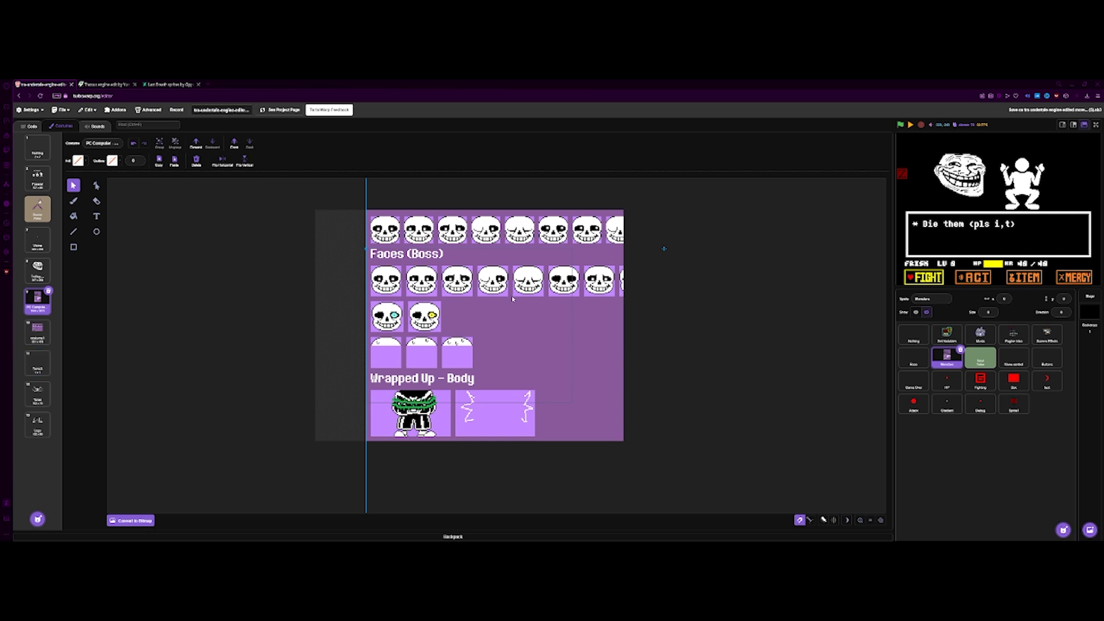
click(37, 363)
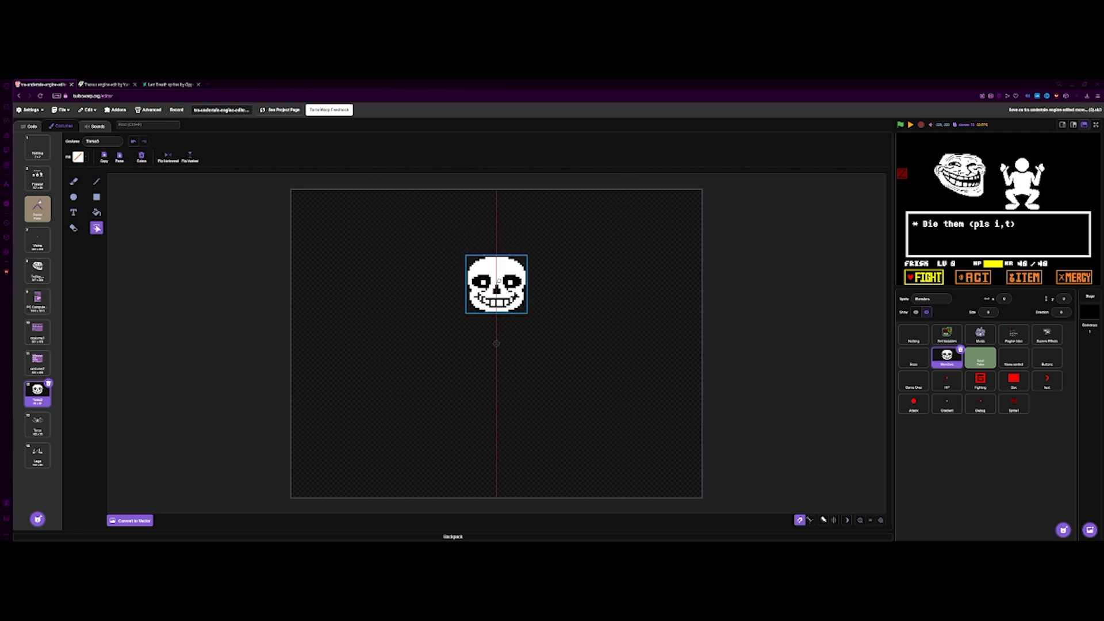
Step: Name the skull costume 'Head 1' and delete the unused troll face costume
click(103, 141)
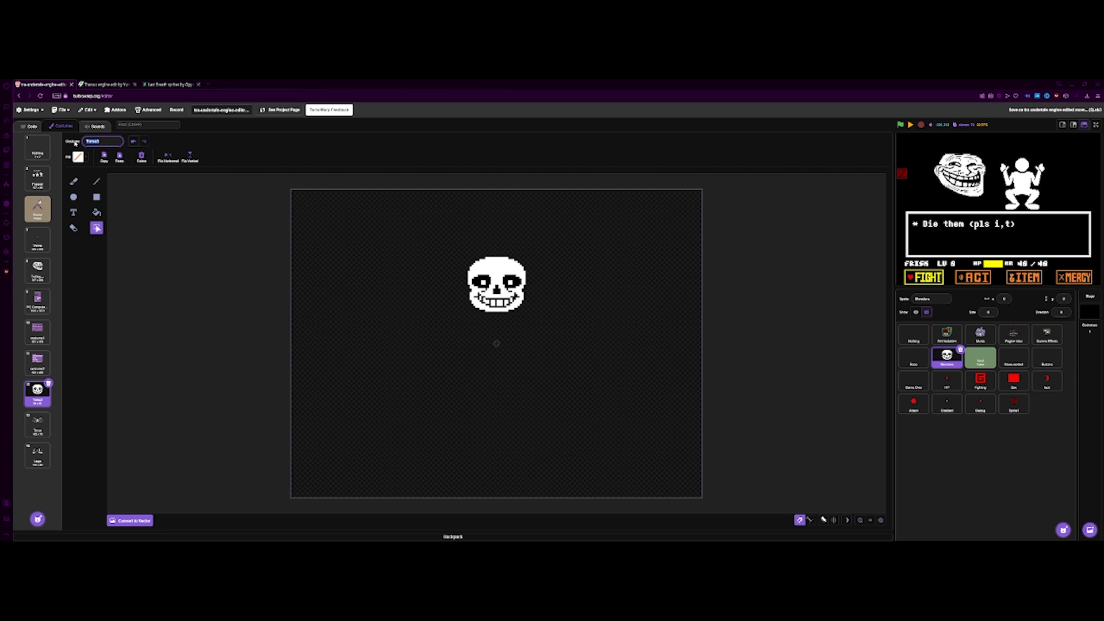
text(Head 1)
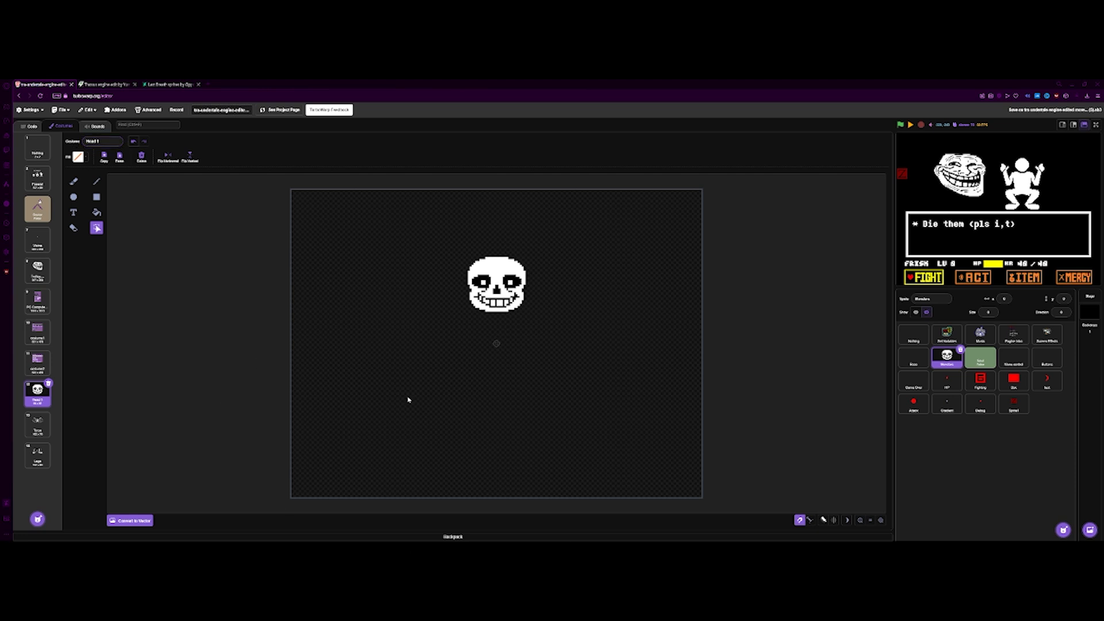
mouse_move(175, 291)
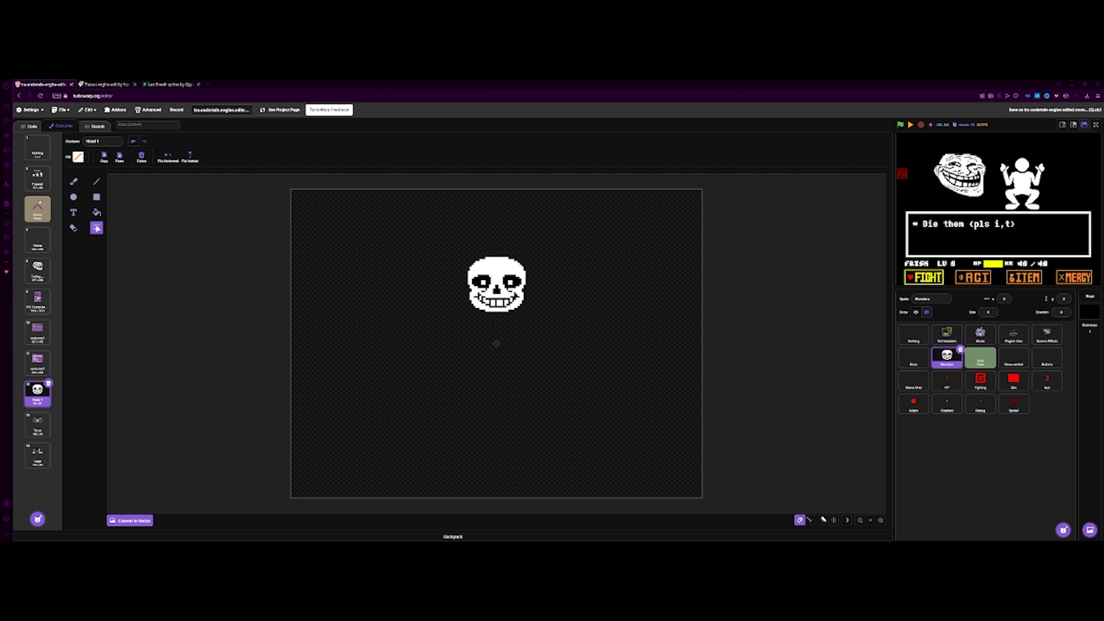
mouse_move(254, 415)
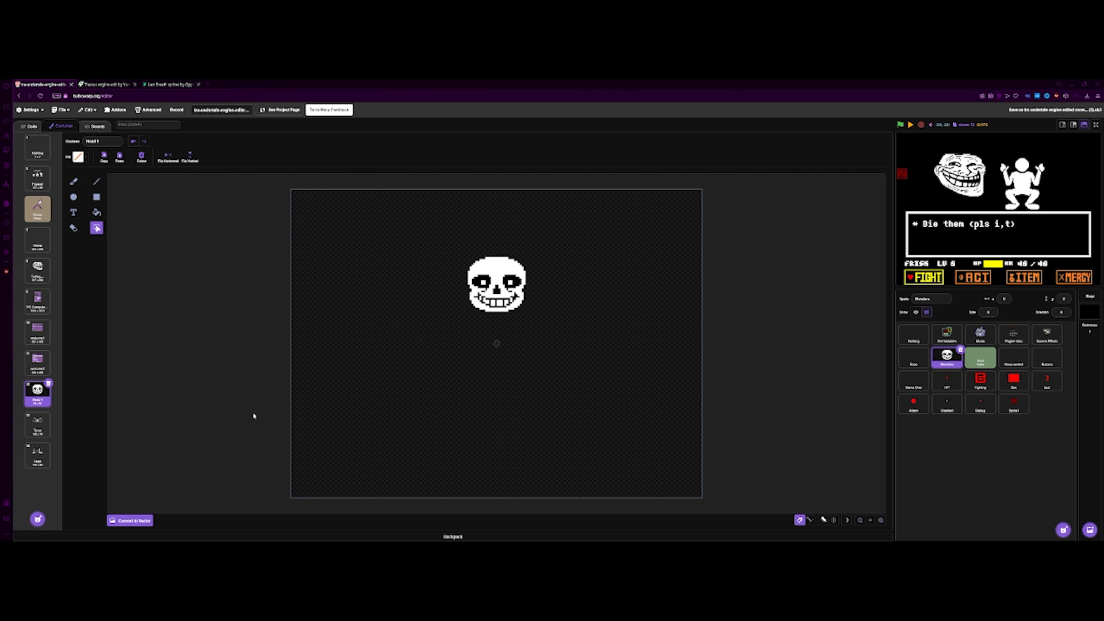
mouse_move(298, 411)
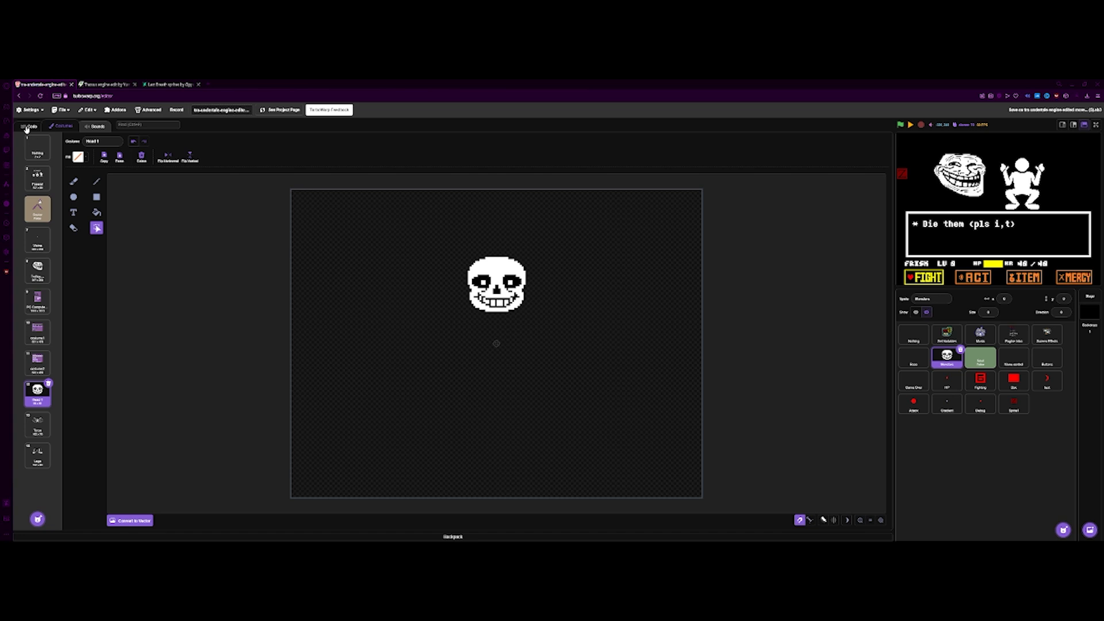
click(36, 267)
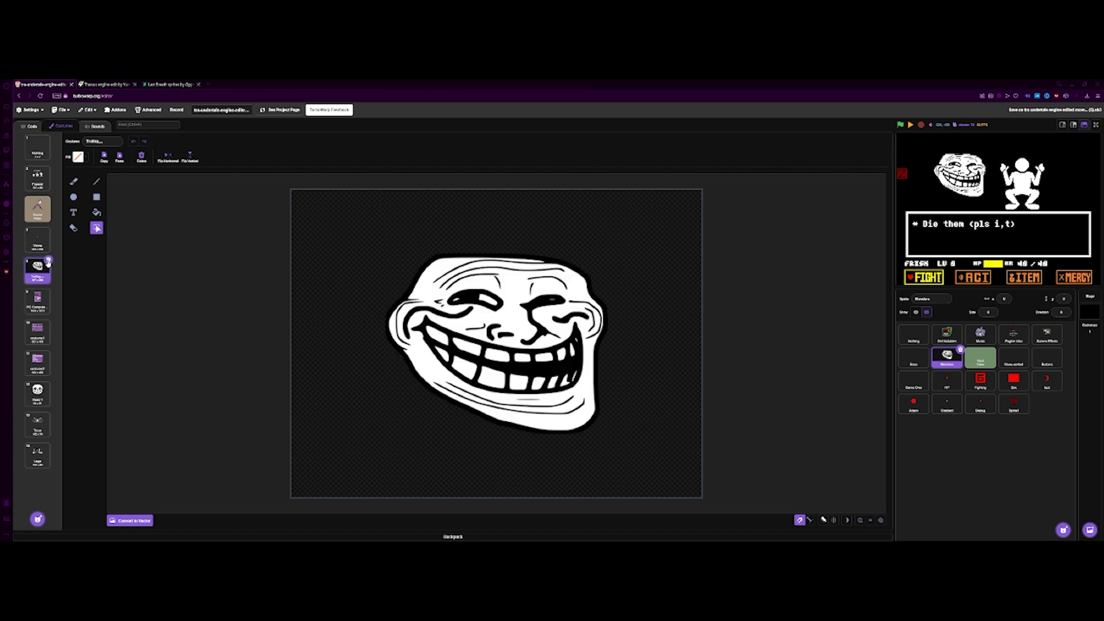
click(36, 239)
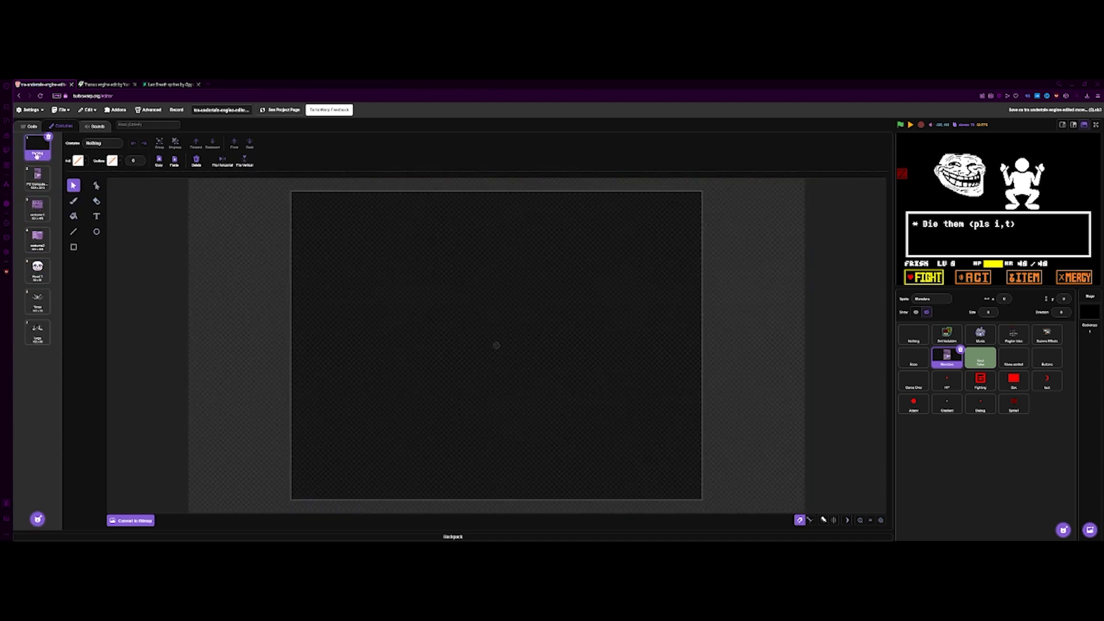
click(37, 331)
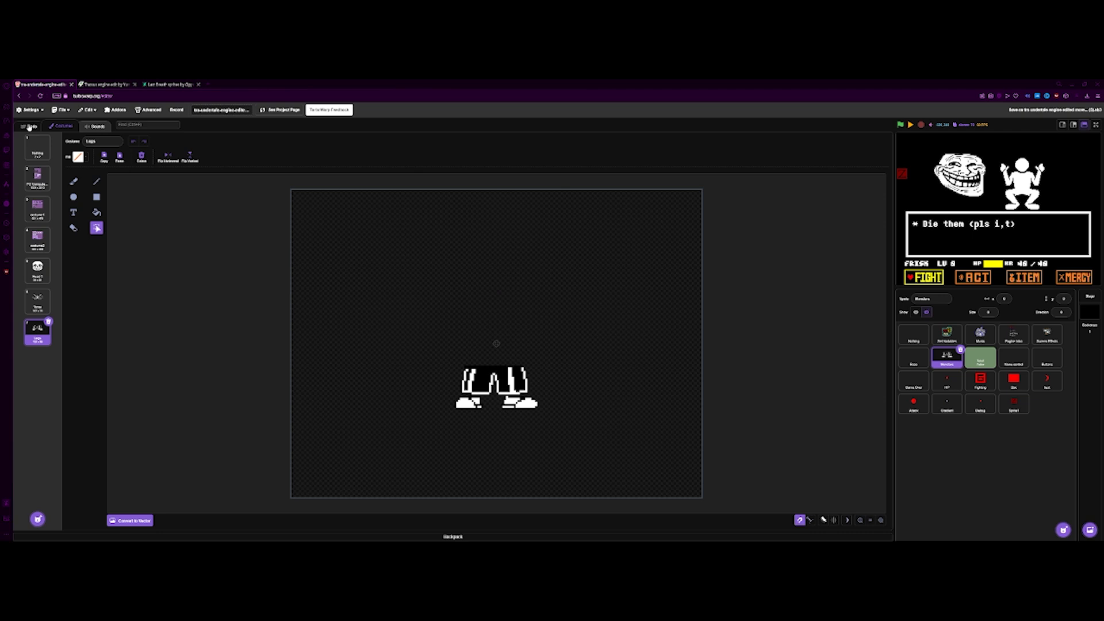
Step: Switch to the Monsters sprite's code, showing Set Up Monsters and the clone scripts
click(32, 126)
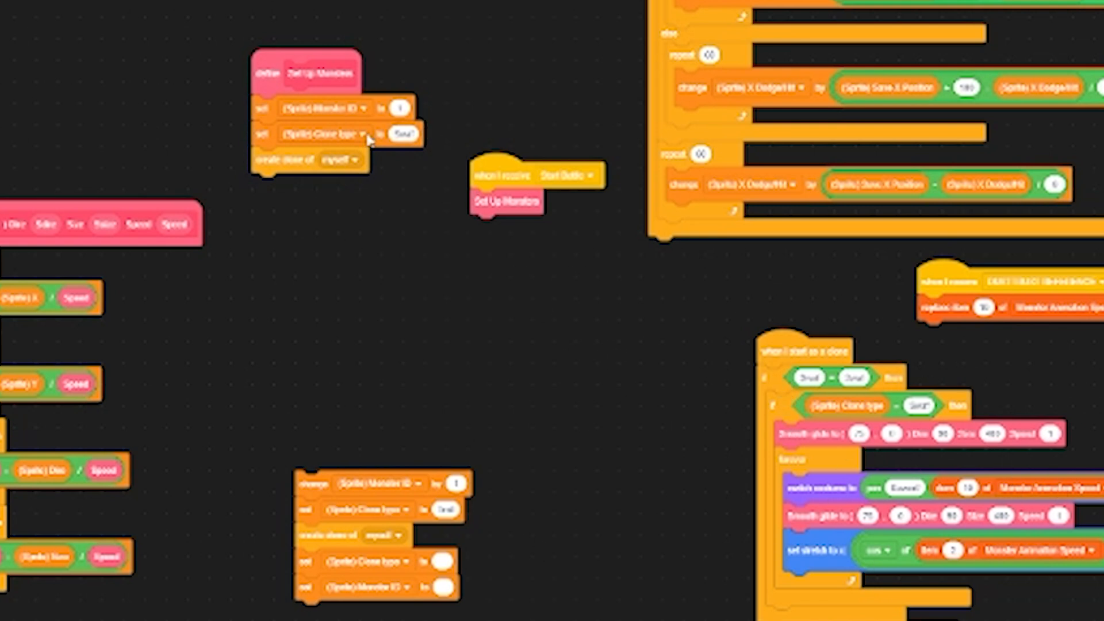
mouse_move(775, 423)
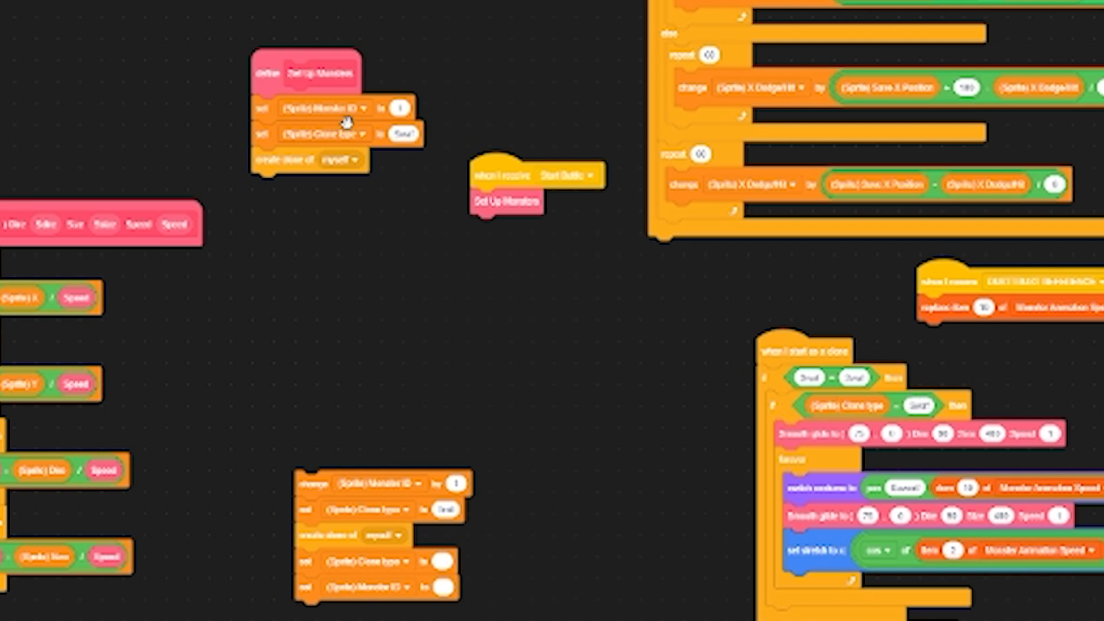
mouse_move(953, 396)
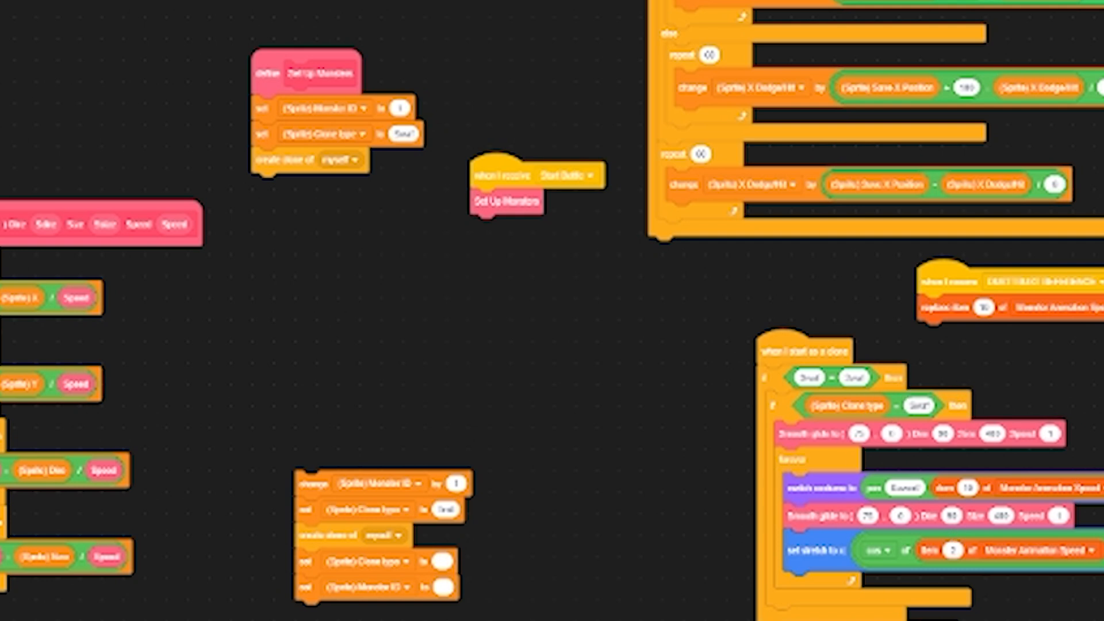
mouse_move(706, 474)
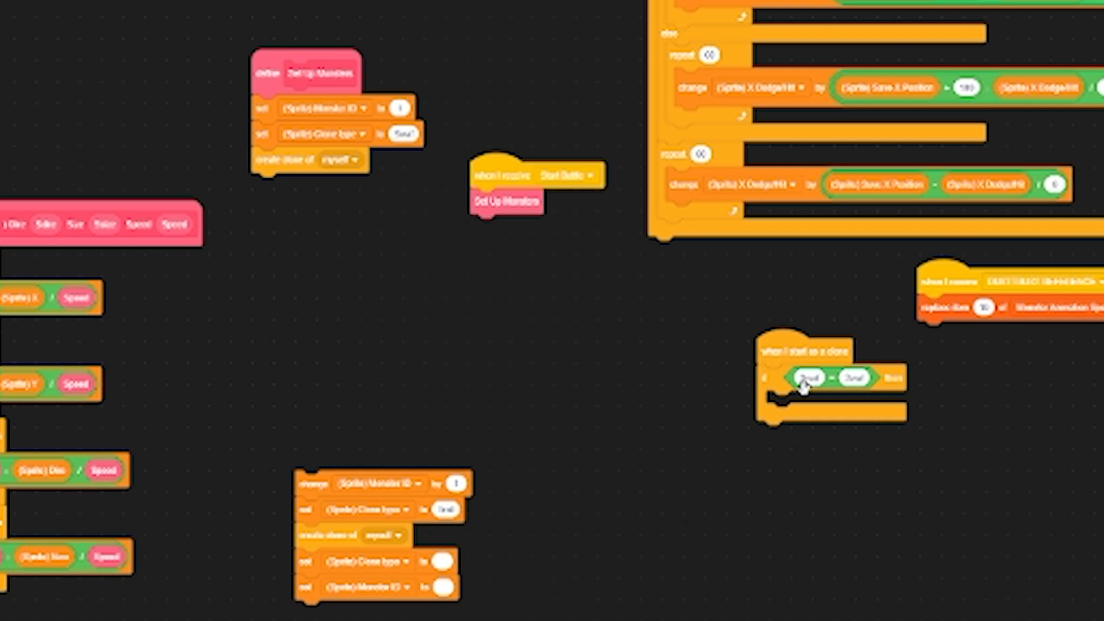
mouse_move(179, 613)
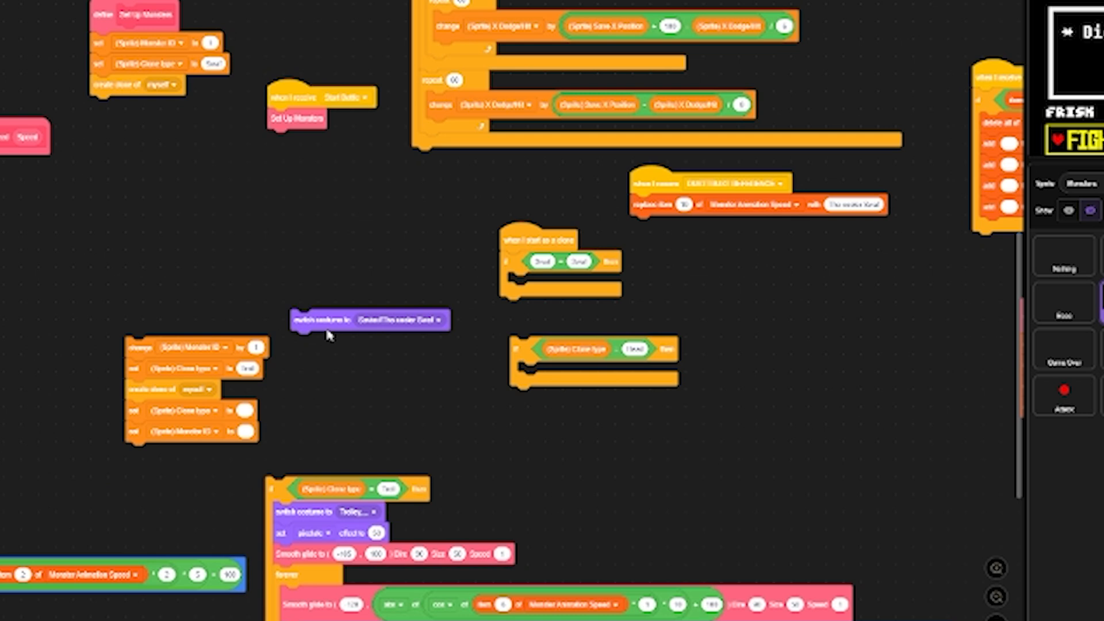
Step: Put 'switch costume to Head 1' inside the 'if Clone type = Head' block
drag(370, 319, 620, 386)
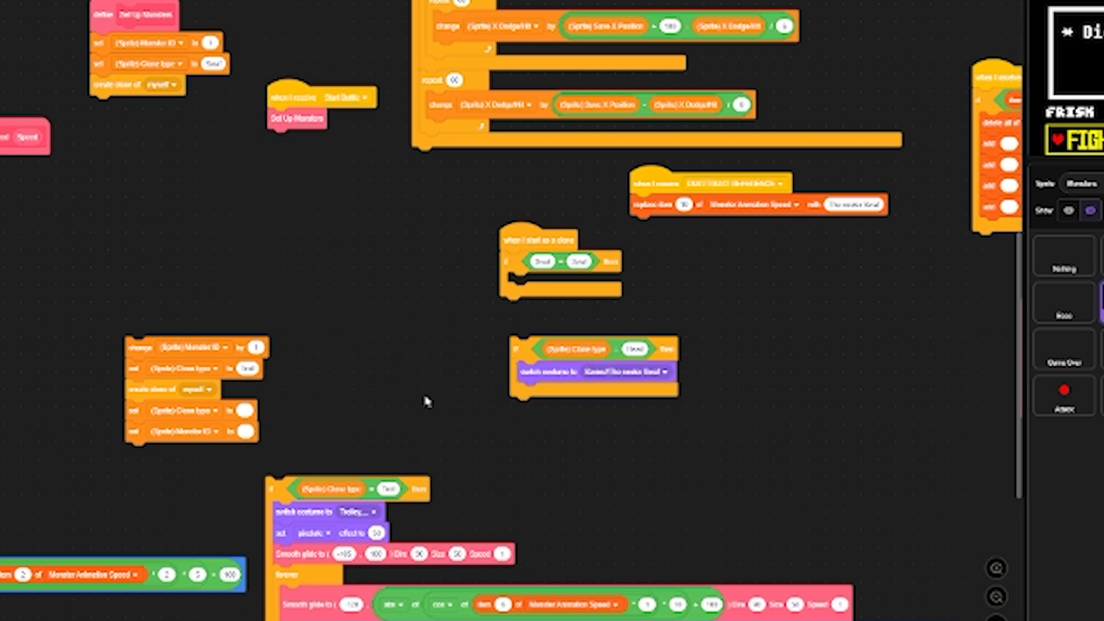
click(627, 371)
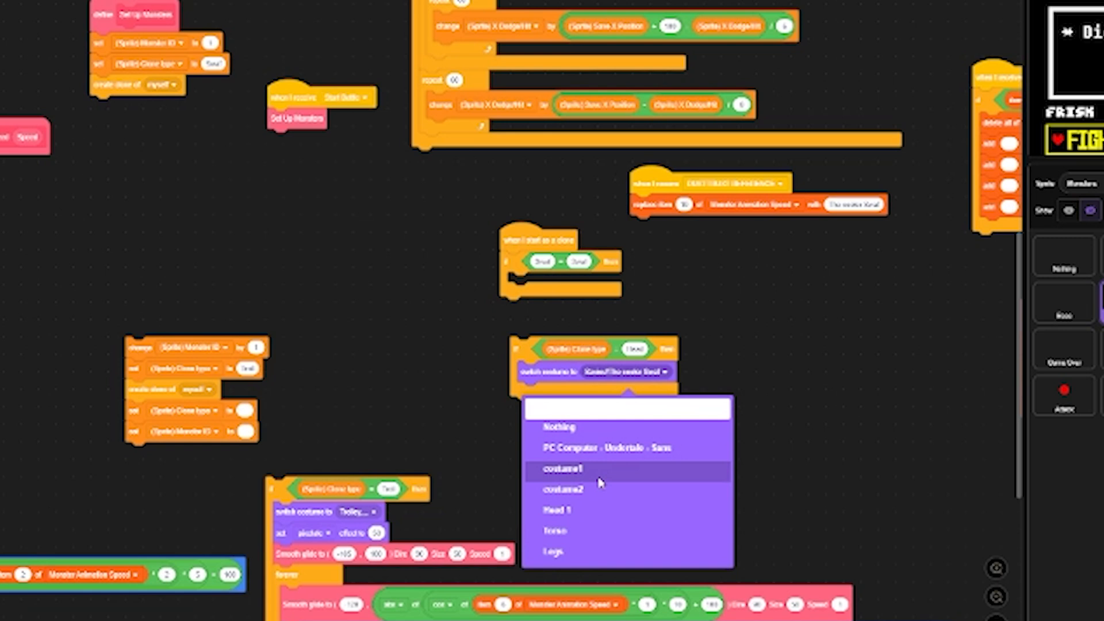
click(556, 509)
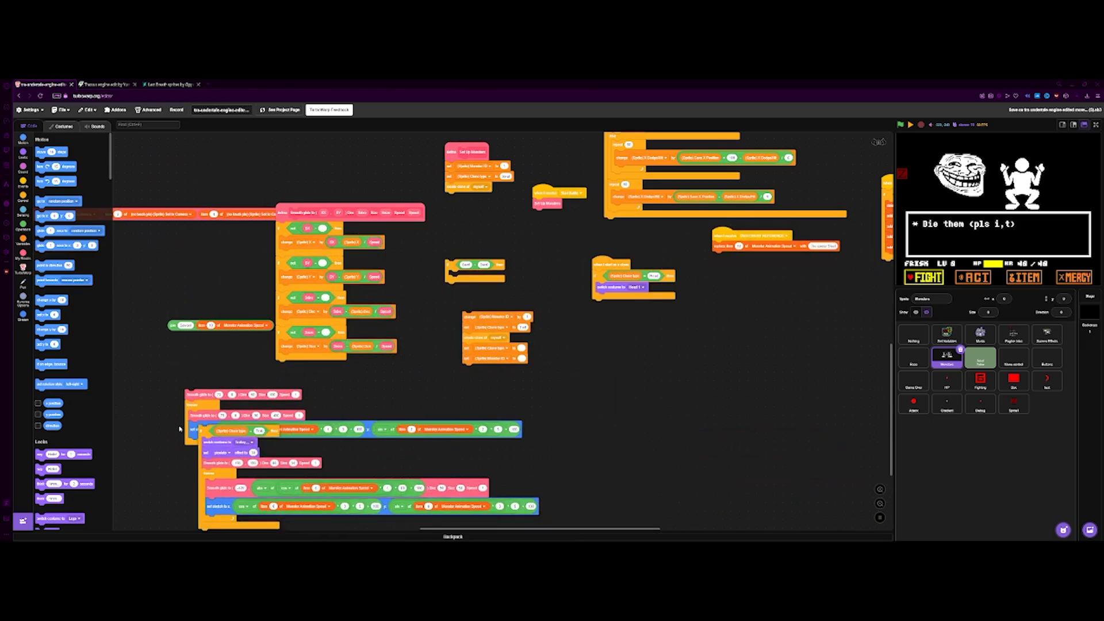
Step: Duplicate the Head costume check for another clone type and edit the clone-type set block
right_click(598, 276)
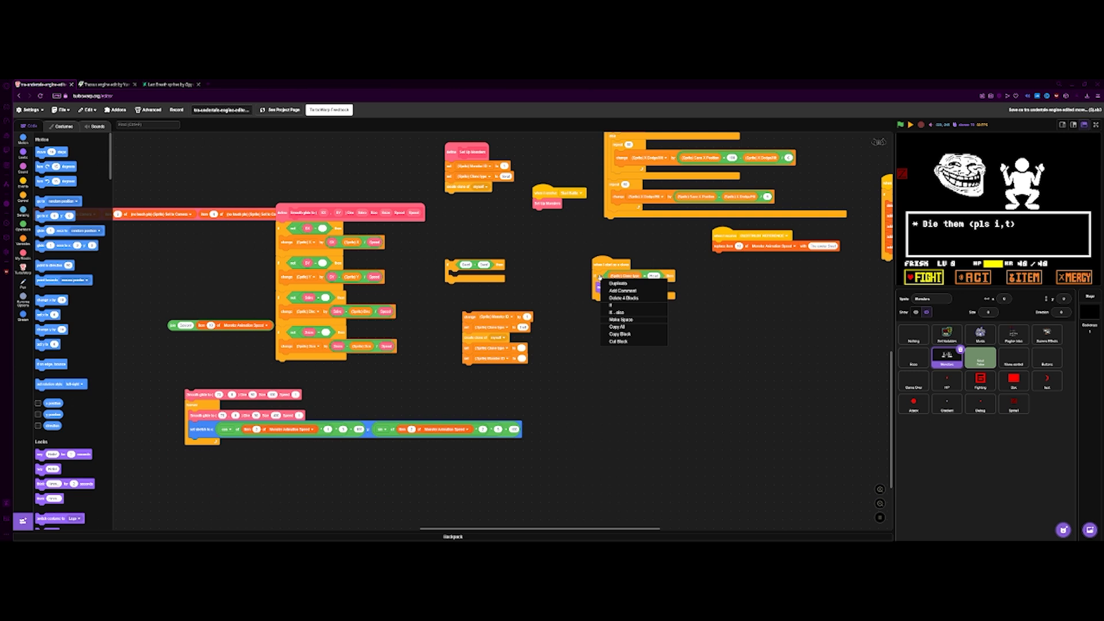
click(617, 282)
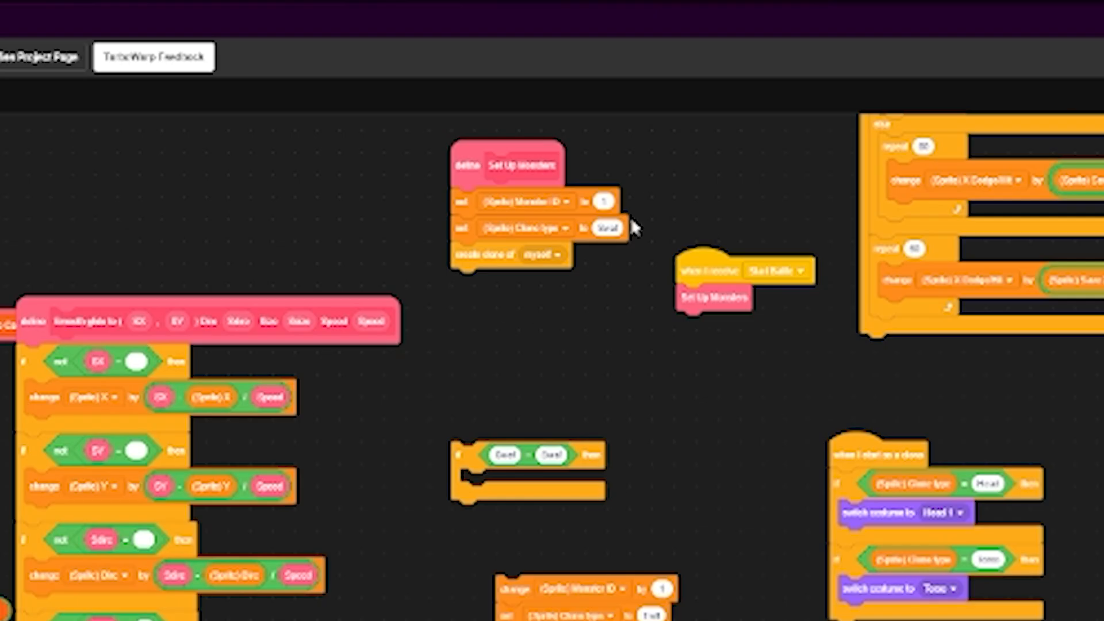
click(608, 227)
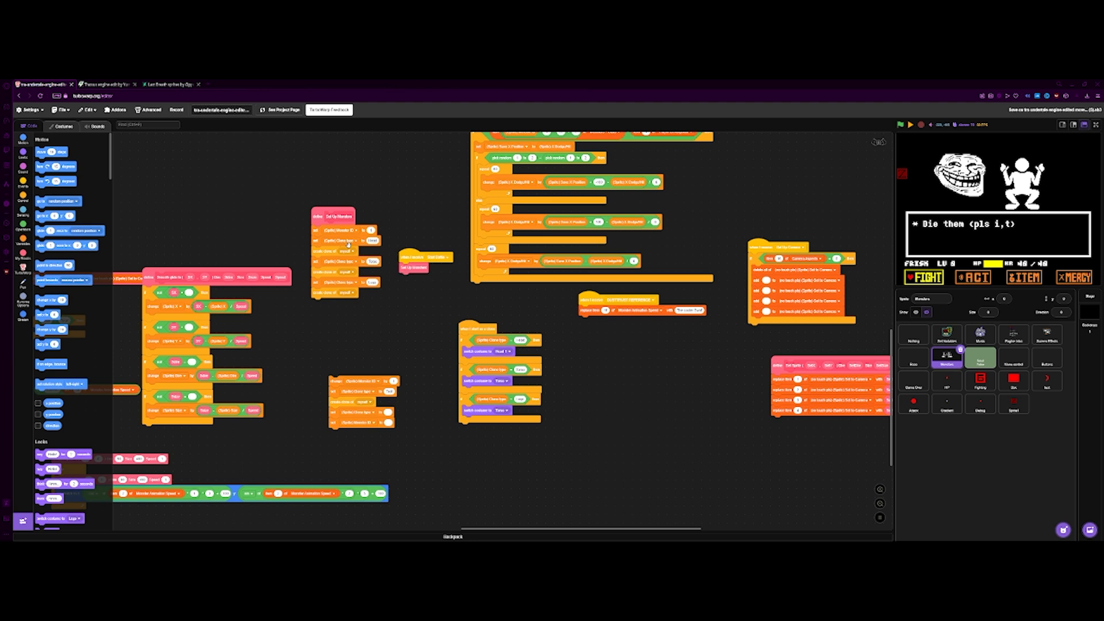
Step: Run the scripts and confirm the battle preview reads THE JACK!!!!! without the troll face
click(502, 411)
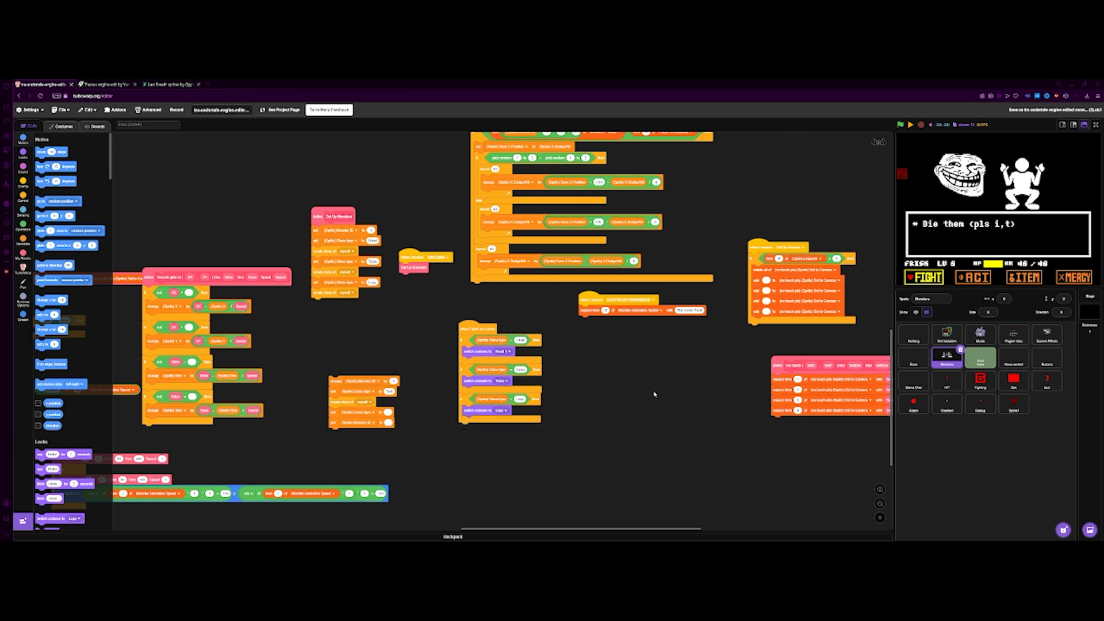
click(910, 124)
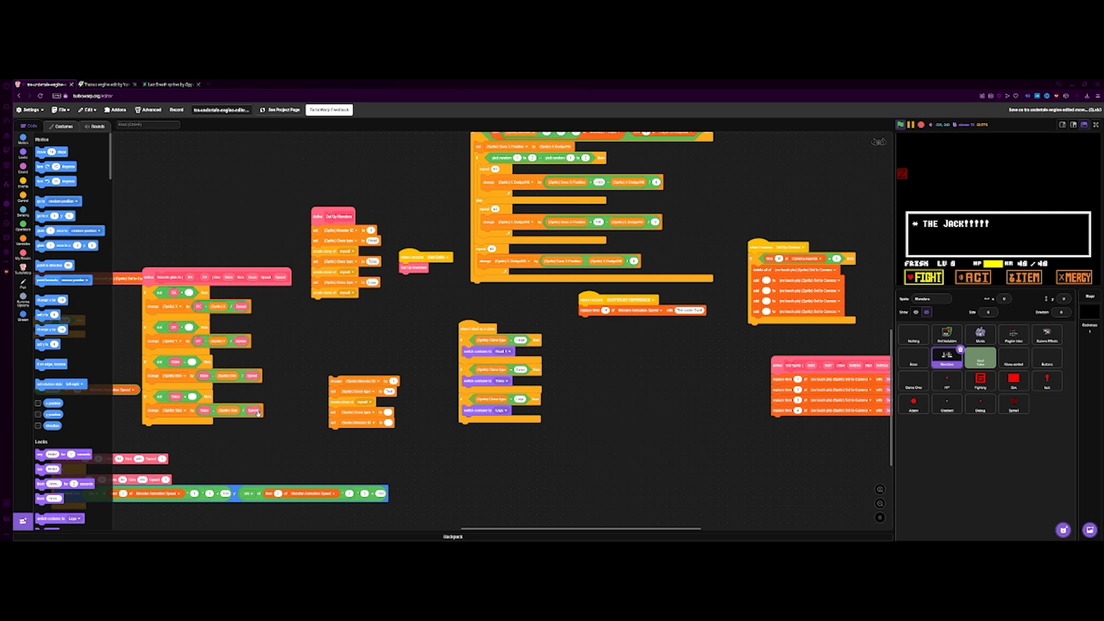
mouse_move(214, 475)
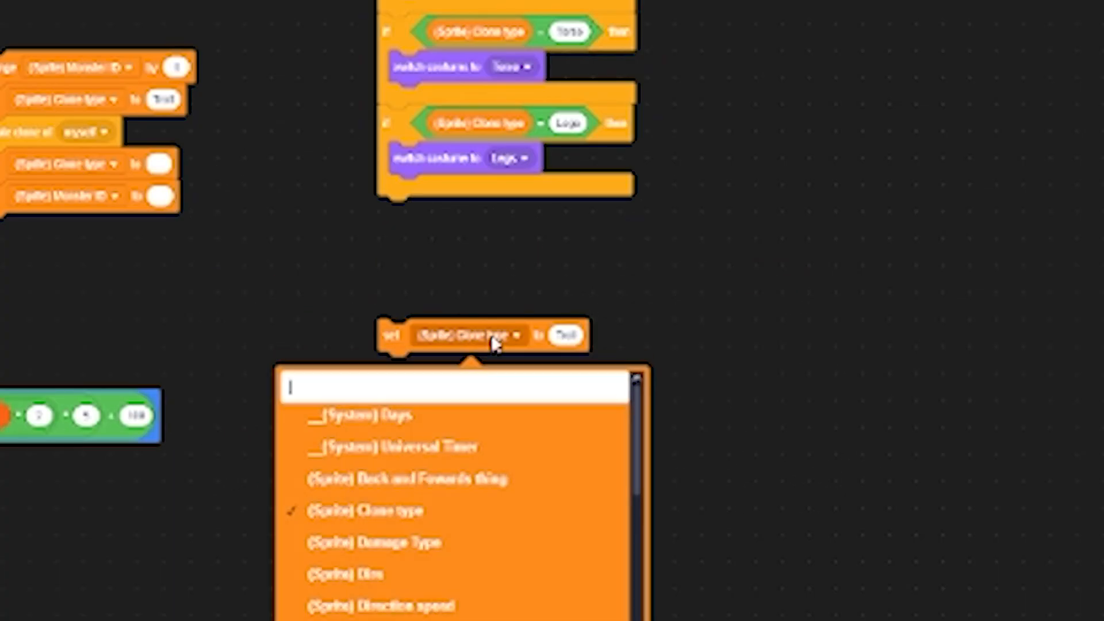
Step: Point the Head branch's set block at the (Sprite) X variable
text(x)
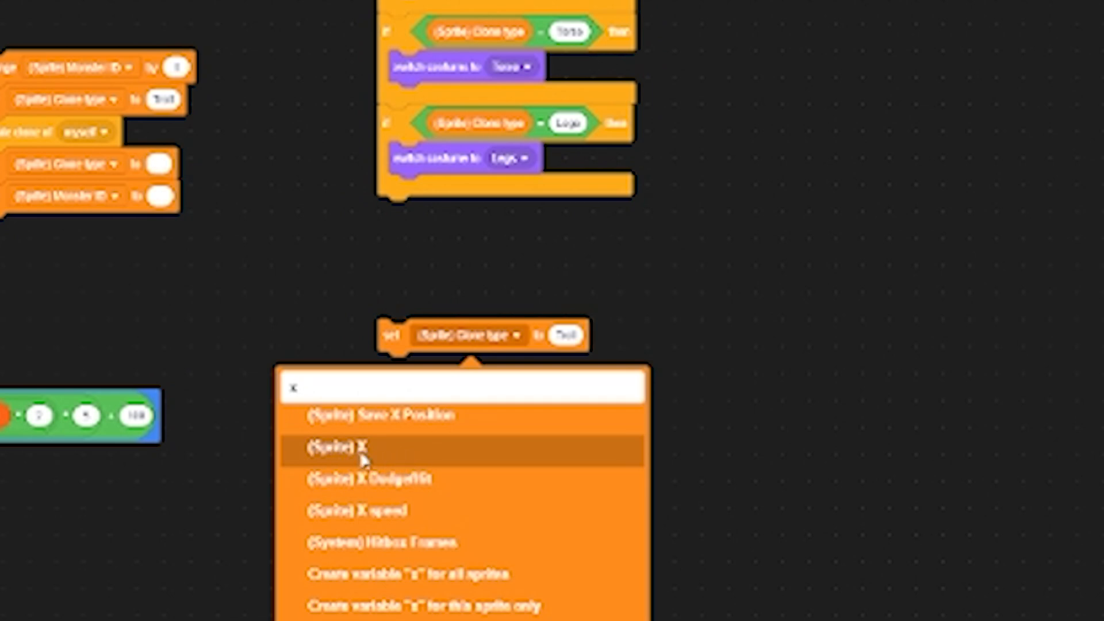
mouse_move(363, 454)
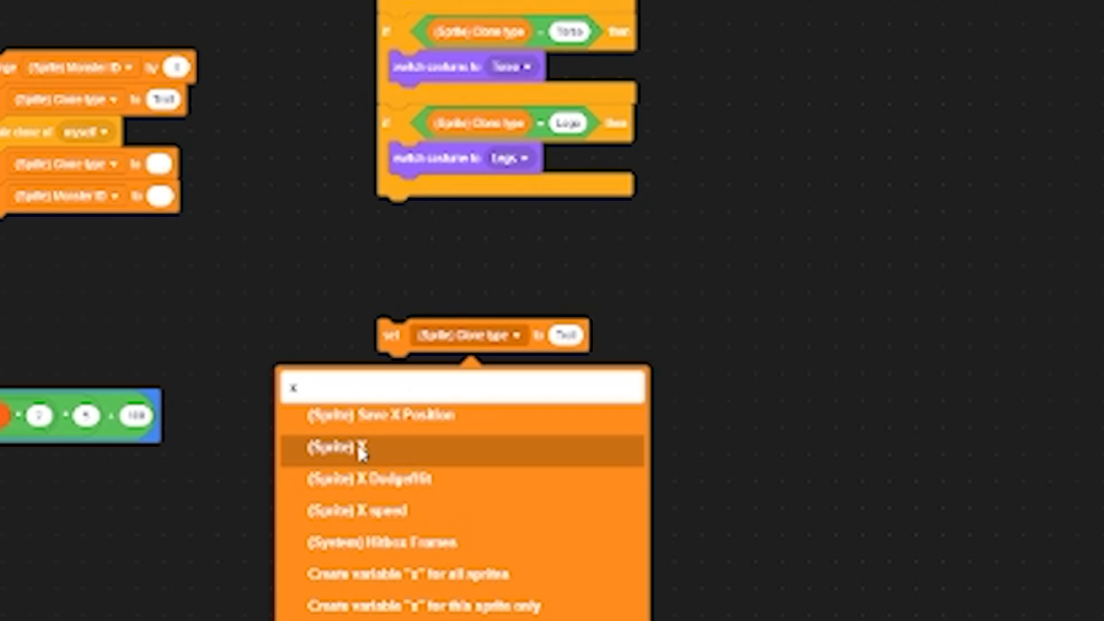
click(345, 448)
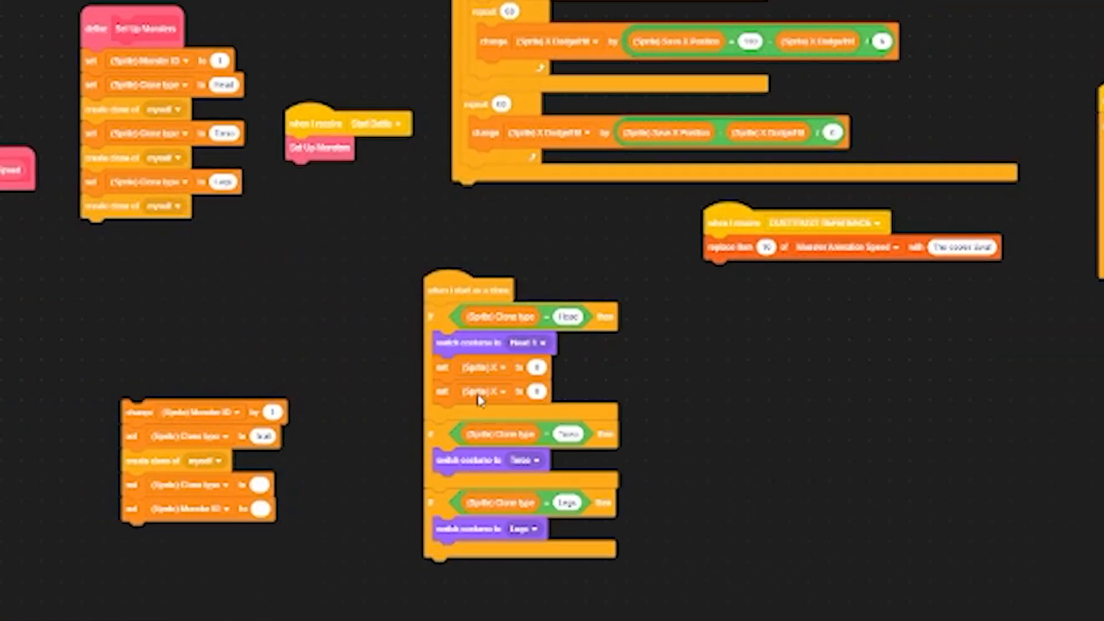
Step: Switch the second set block to the (Sprite) Y variable and enter its value
click(490, 391)
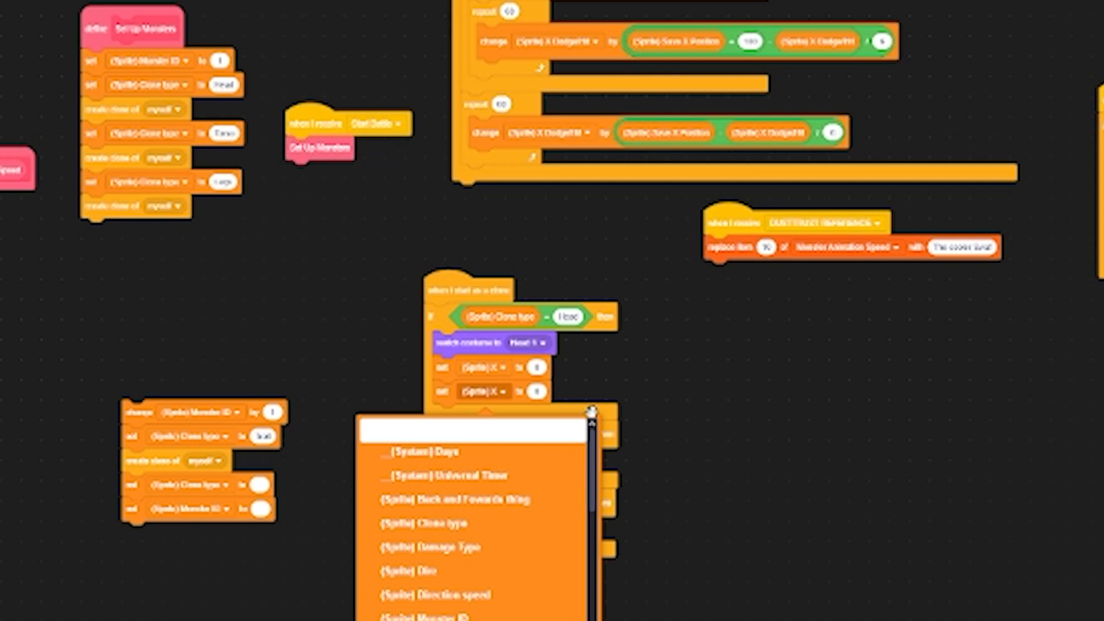
text(y)
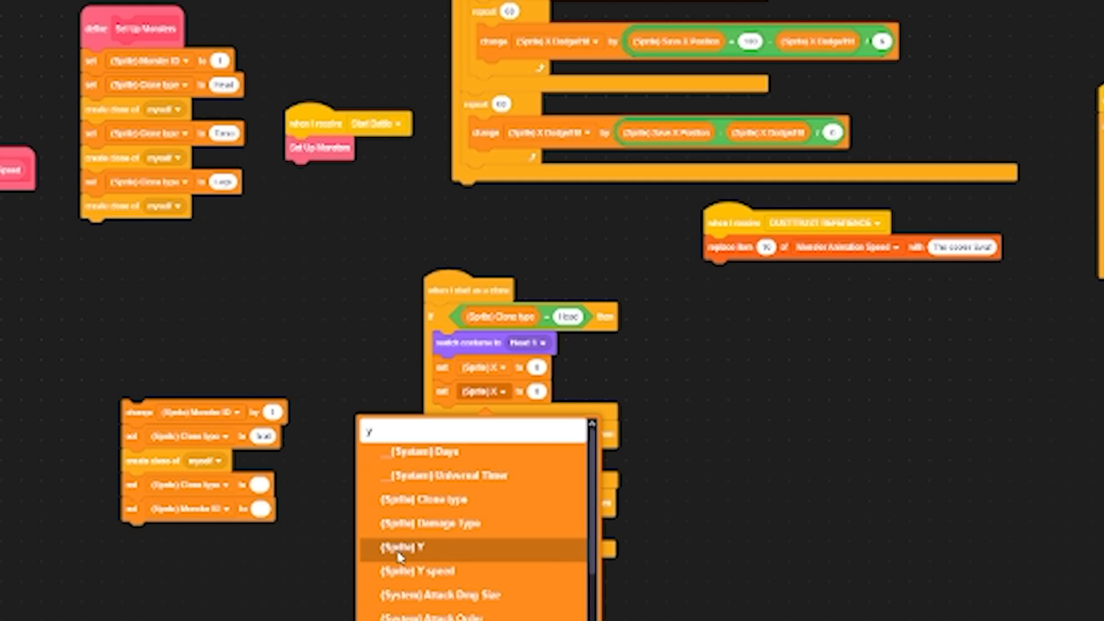
click(401, 548)
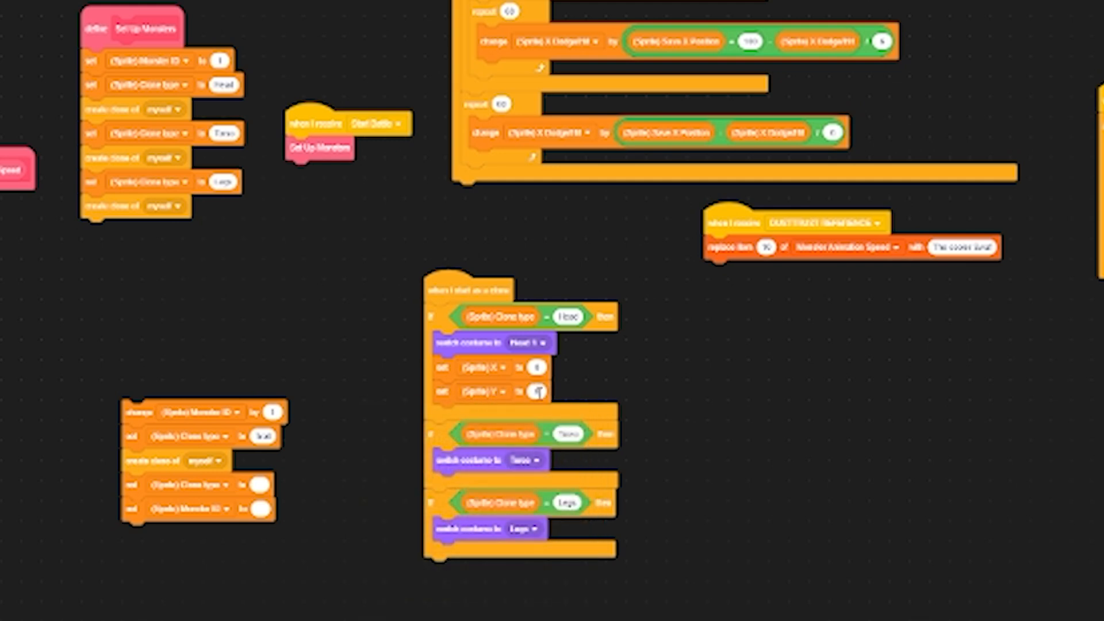
text(900)
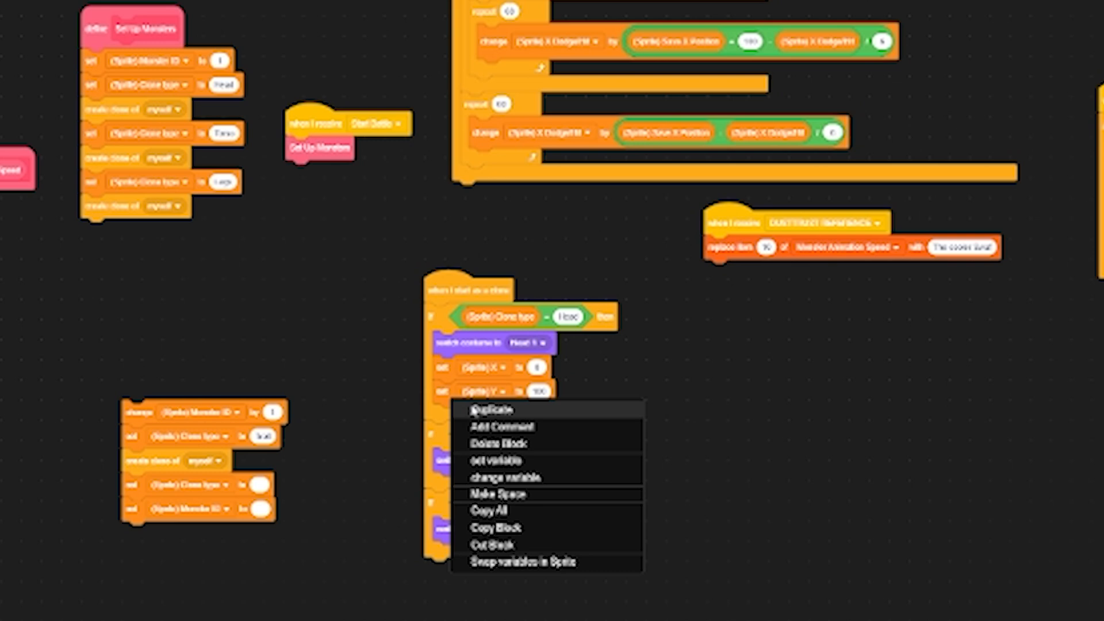
Step: Duplicate the Y set block and change the copies to the Dire and Size variables
click(492, 411)
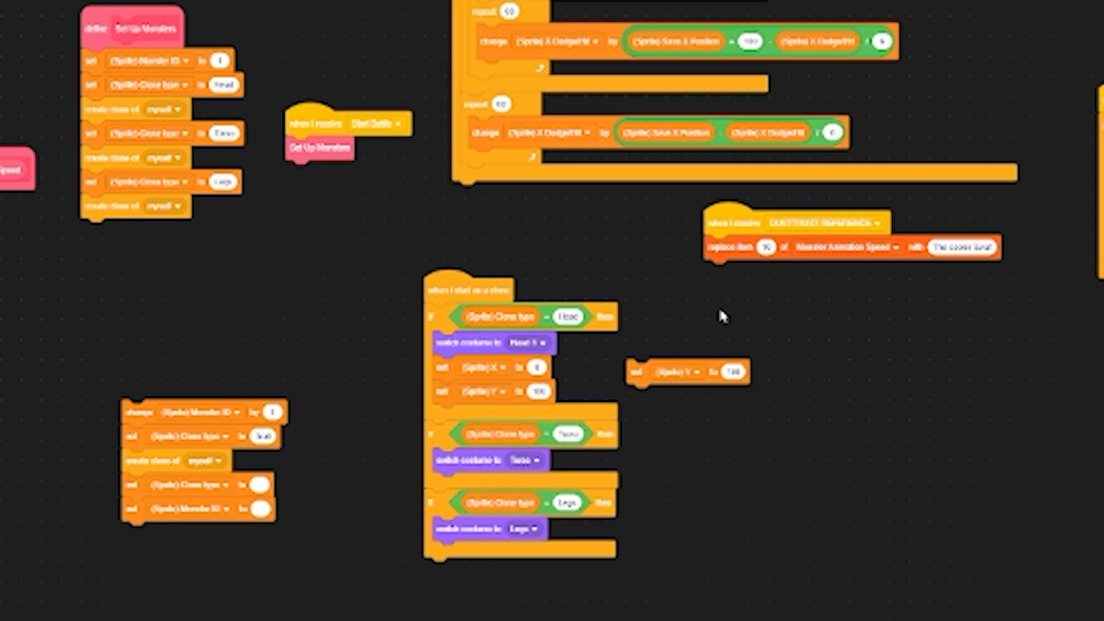
click(690, 372)
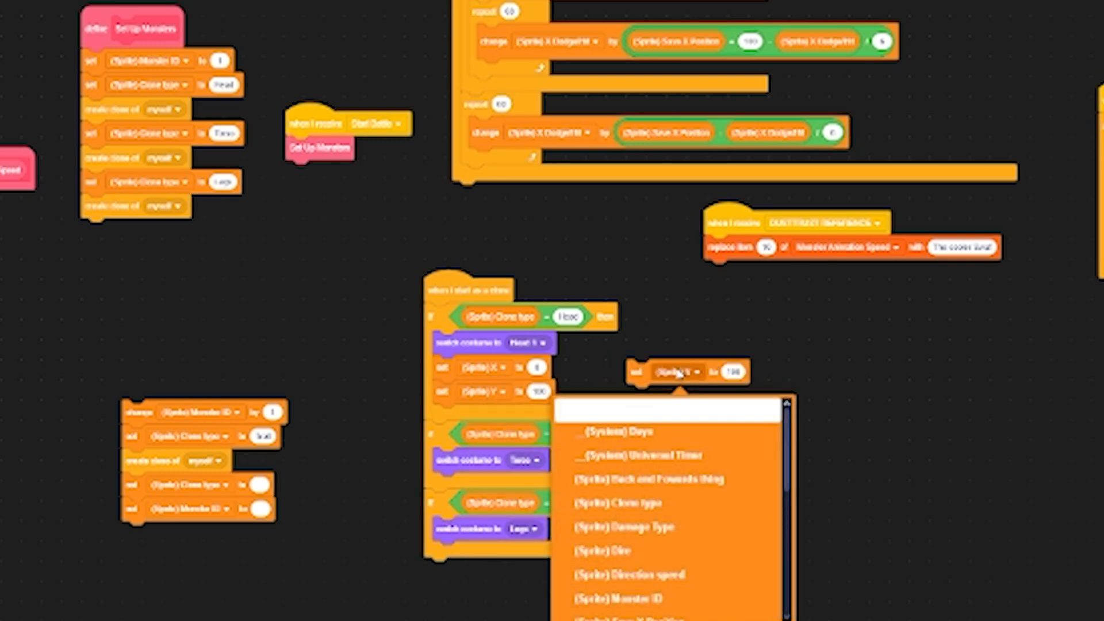
text(dire)
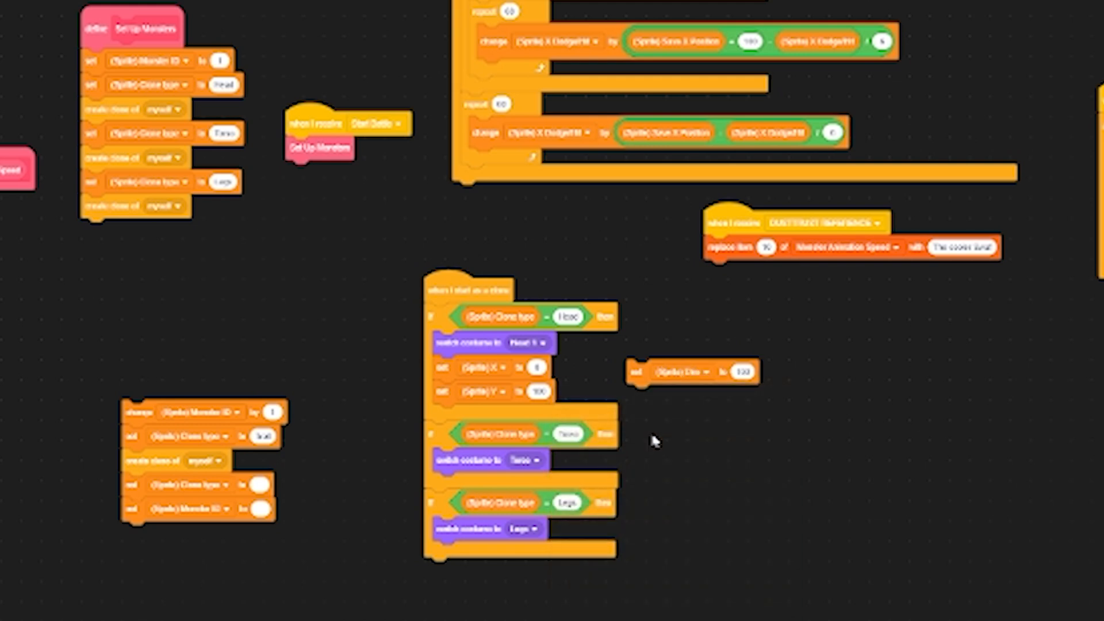
click(744, 372)
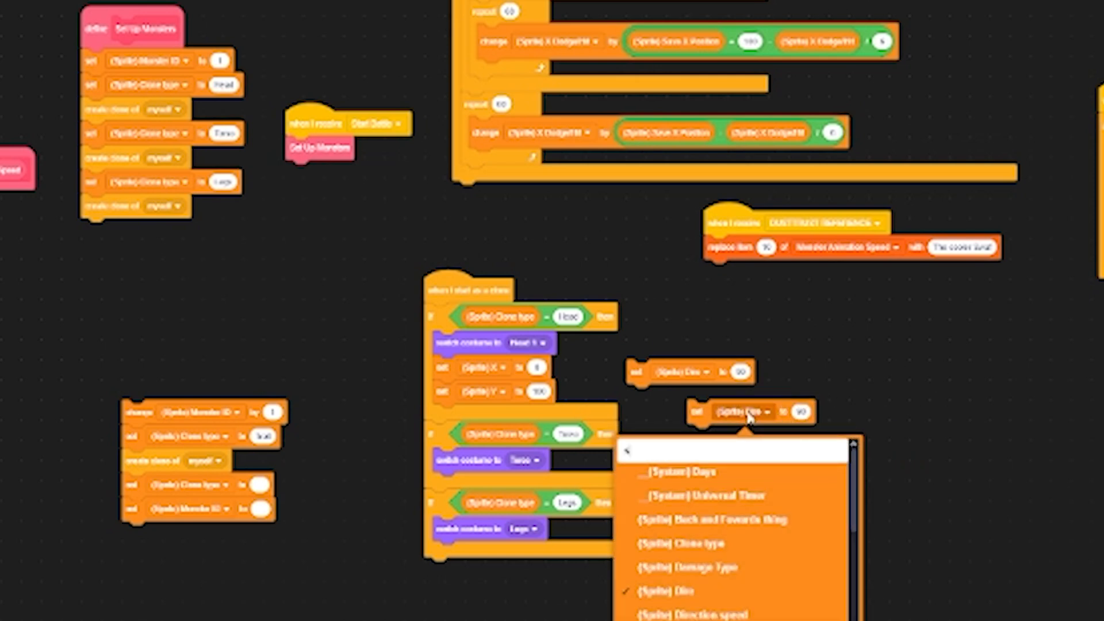
text(size)
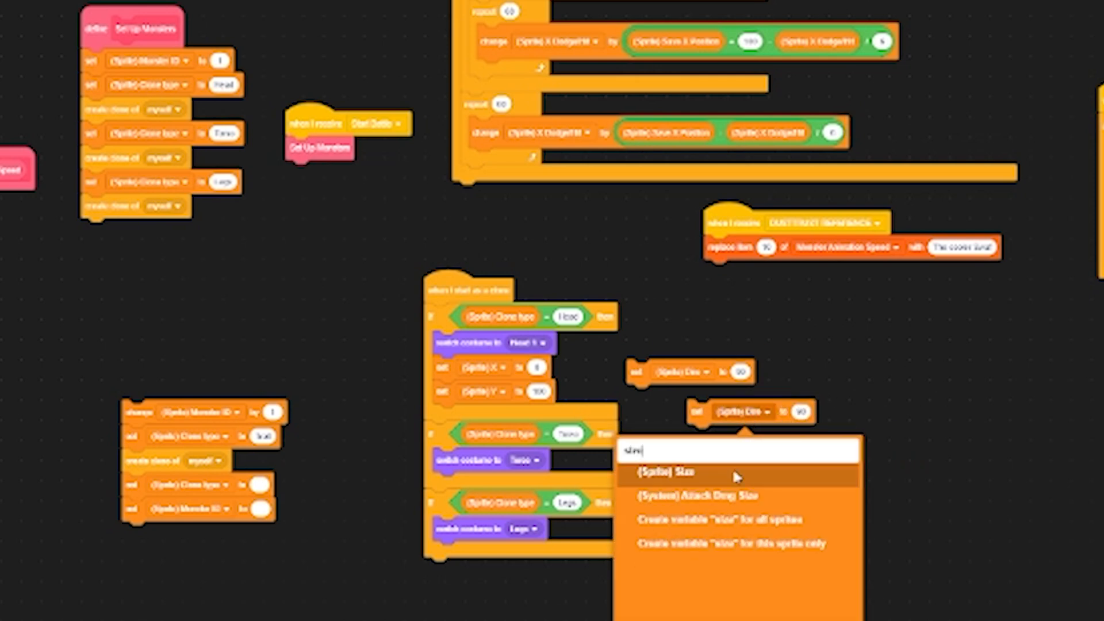
click(669, 473)
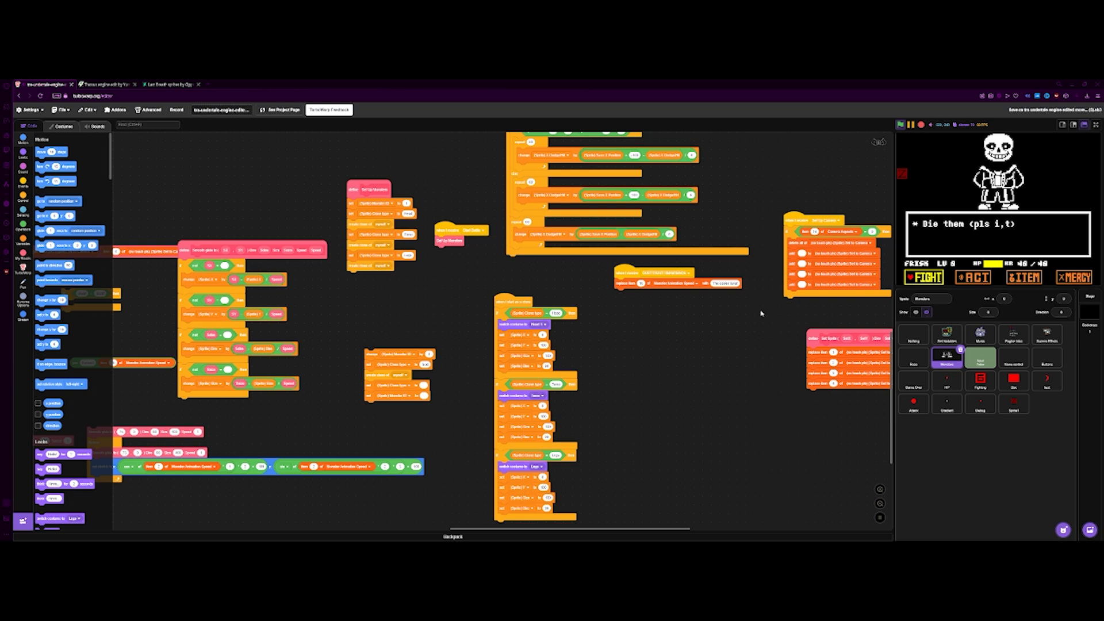
mouse_move(614, 362)
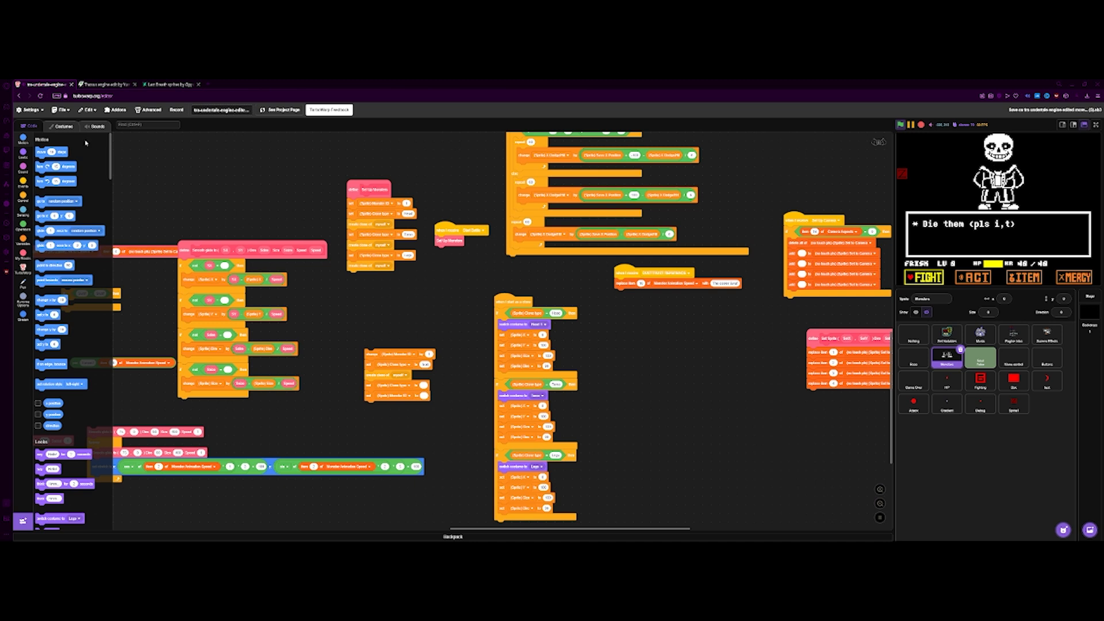
Step: Switch to the Monsters sprite's costume editor, showing the Legs costume
click(64, 126)
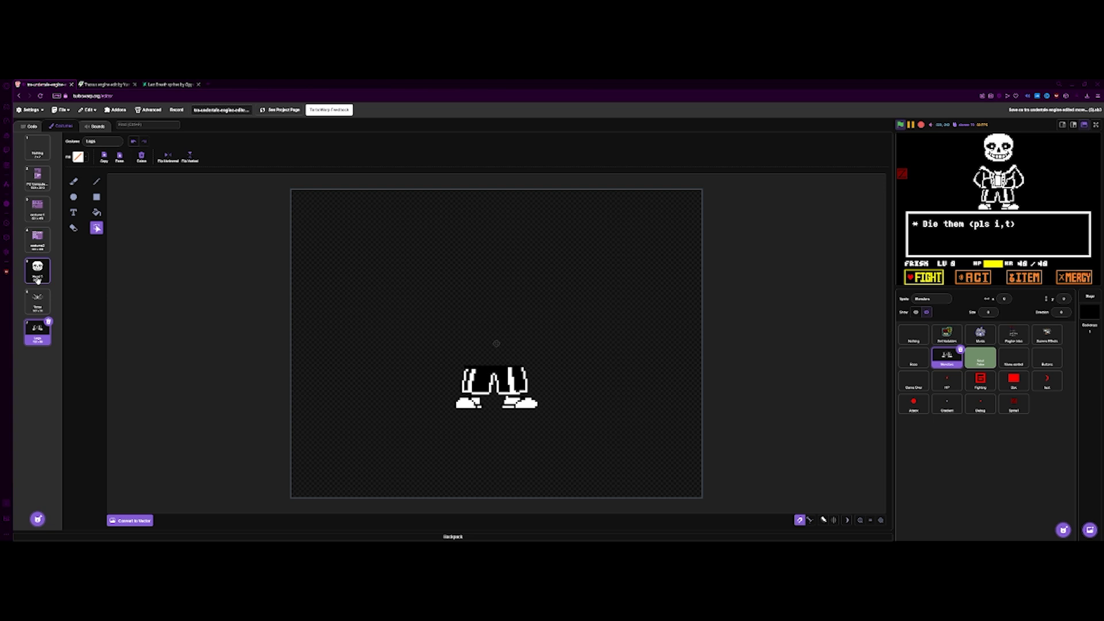
Step: Select the Head 1 Sans skull costume as the current costume
click(38, 270)
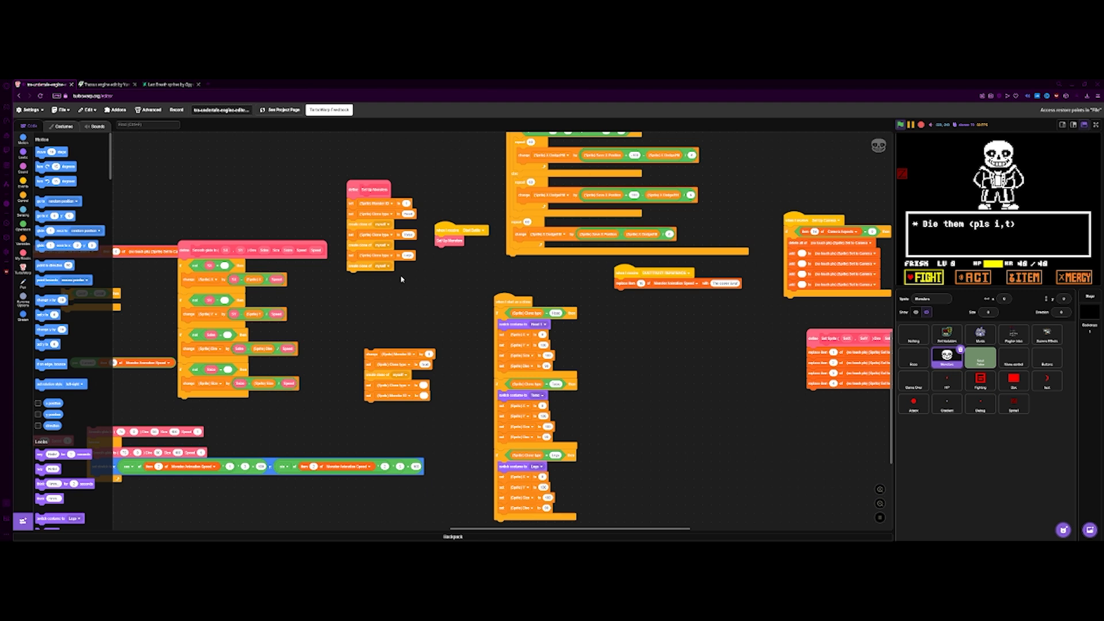
Step: Use the File menu, then return to the costumes showing the Head 1 skull
click(29, 145)
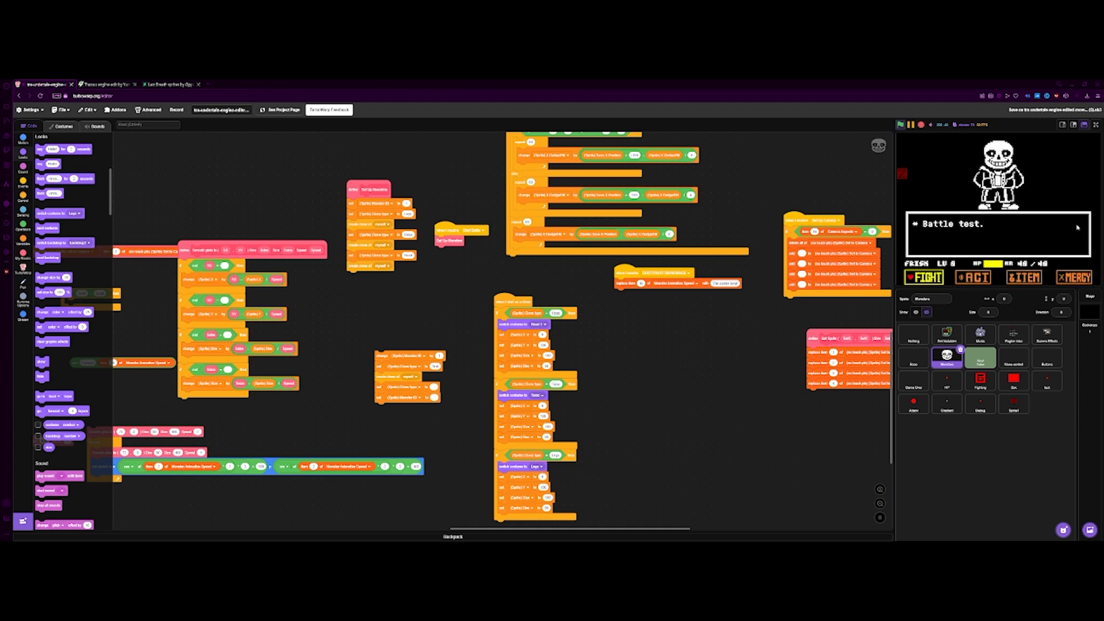
click(63, 110)
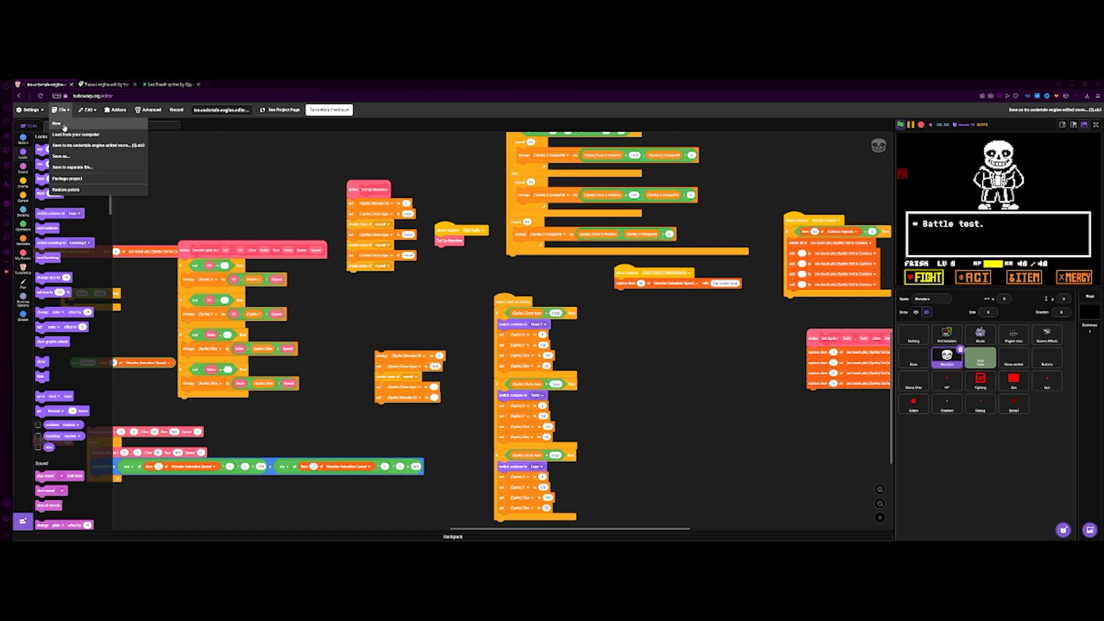
click(65, 126)
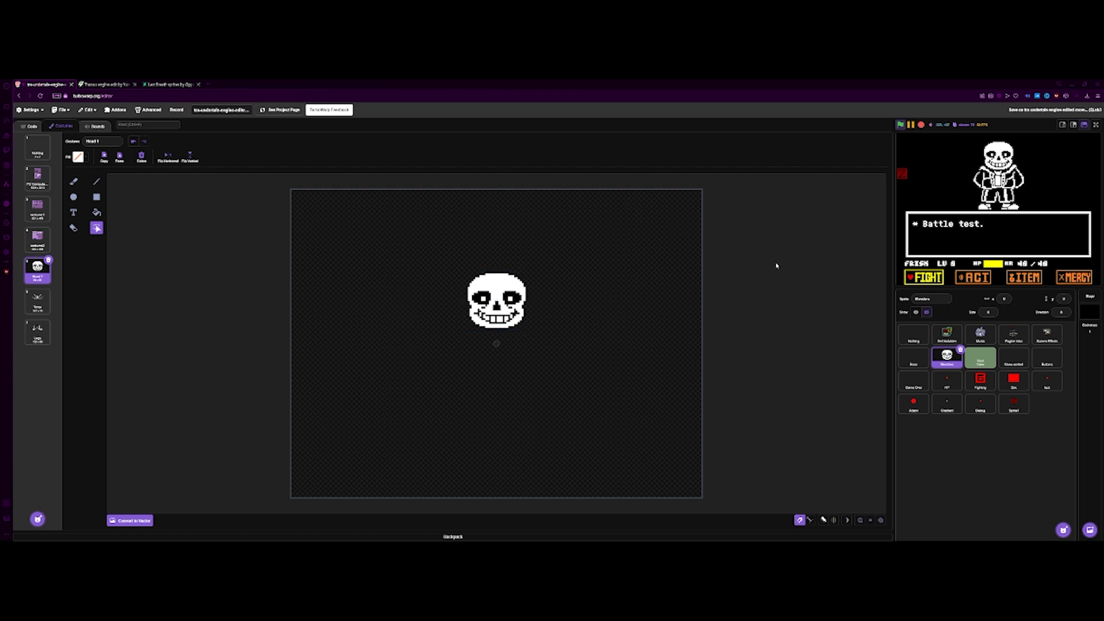
mouse_move(769, 221)
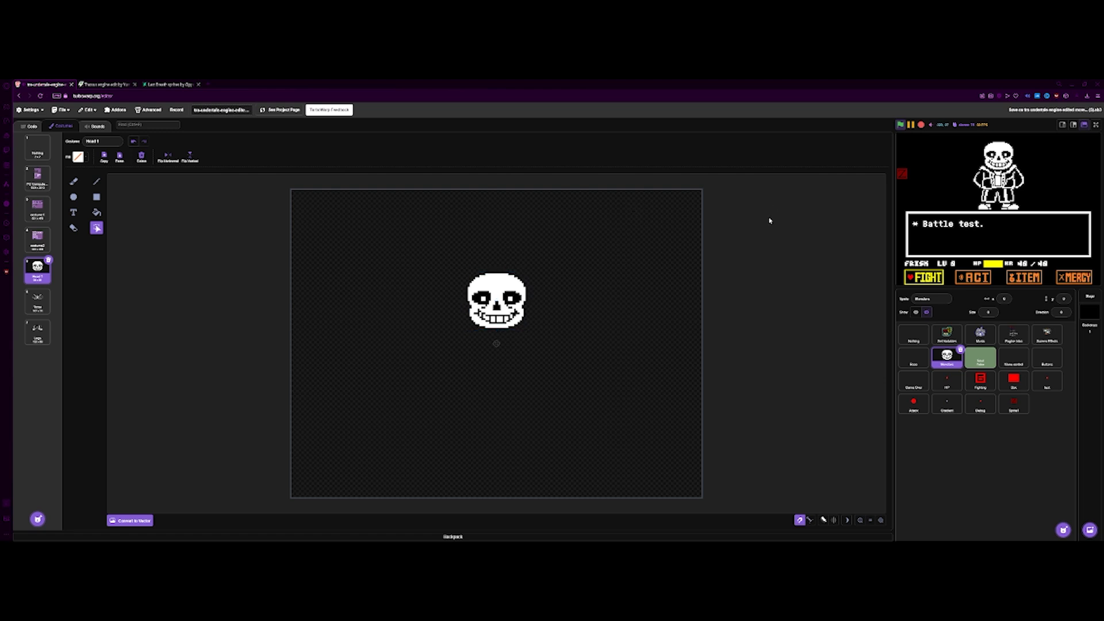
Step: Switch back to the Monsters sprite's code view
click(31, 126)
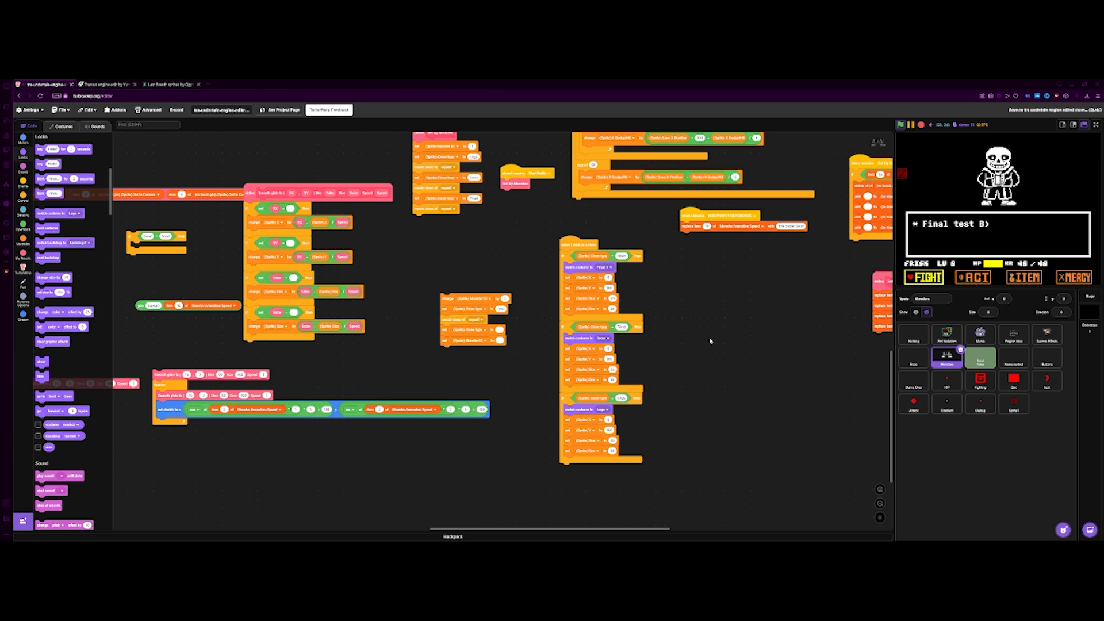
mouse_move(641, 304)
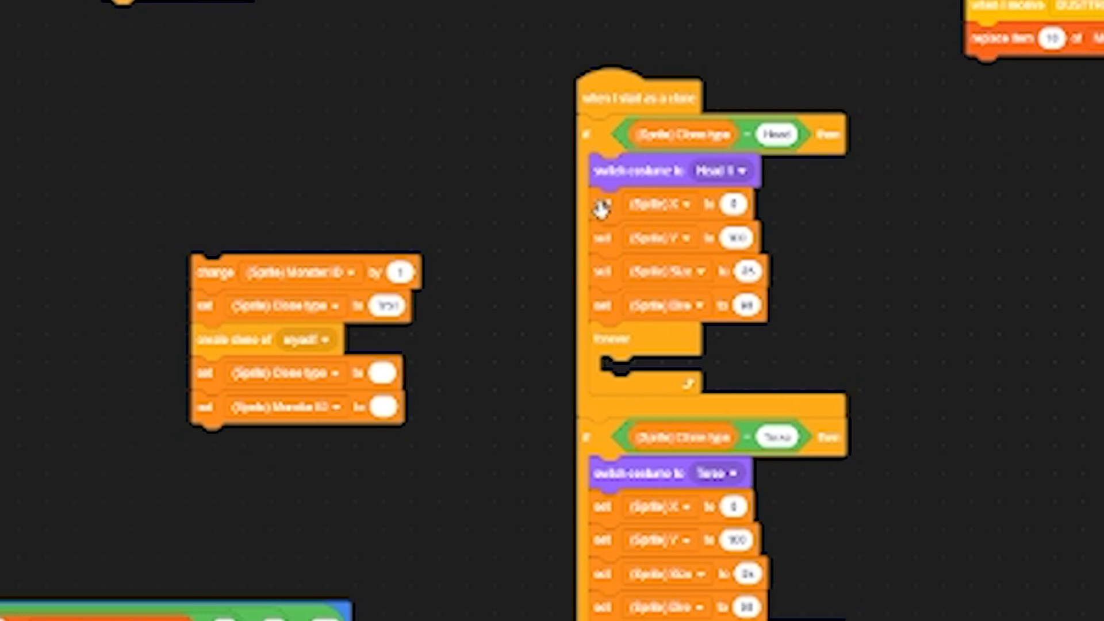
Step: Drag the Head position set blocks into the forever loop
drag(602, 204, 916, 299)
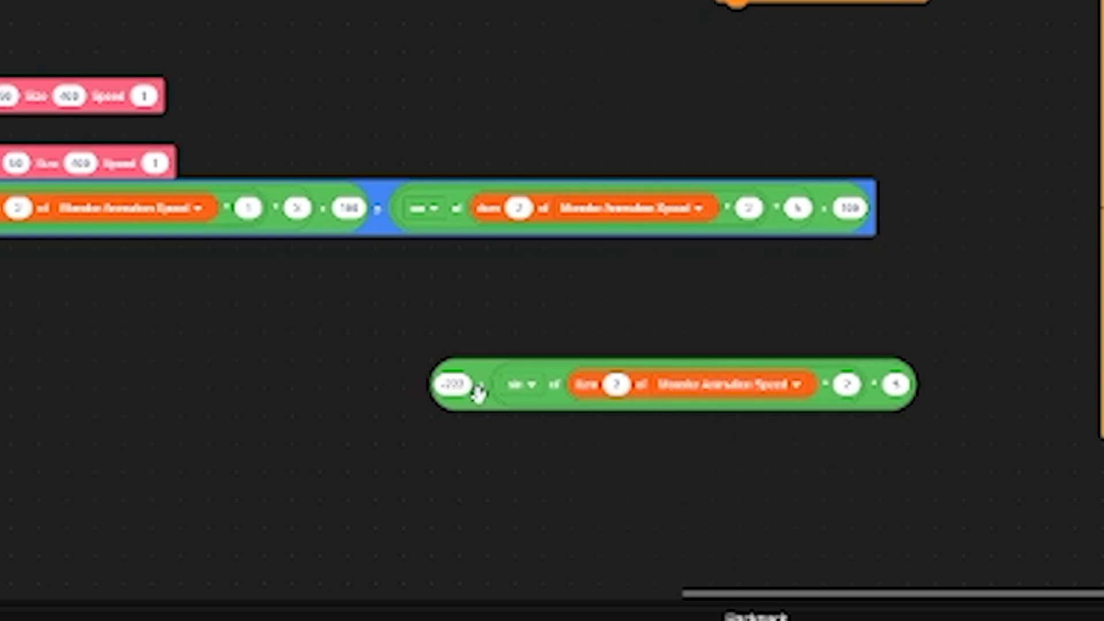
Step: Drop the sine reporter into the set block and change which position variable it sets
click(453, 384)
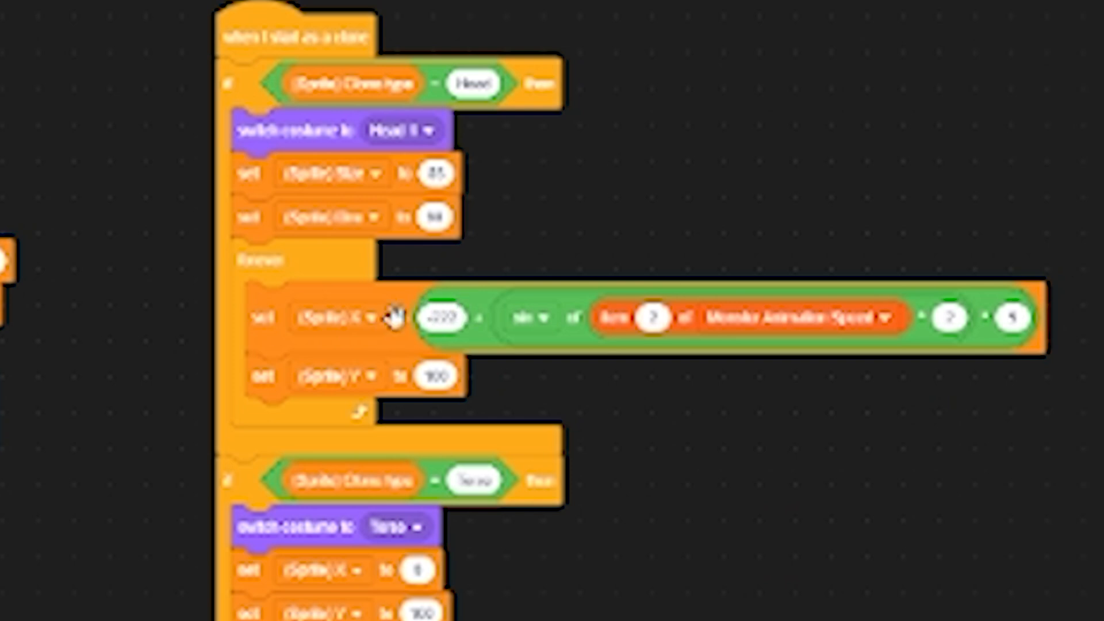
click(441, 317)
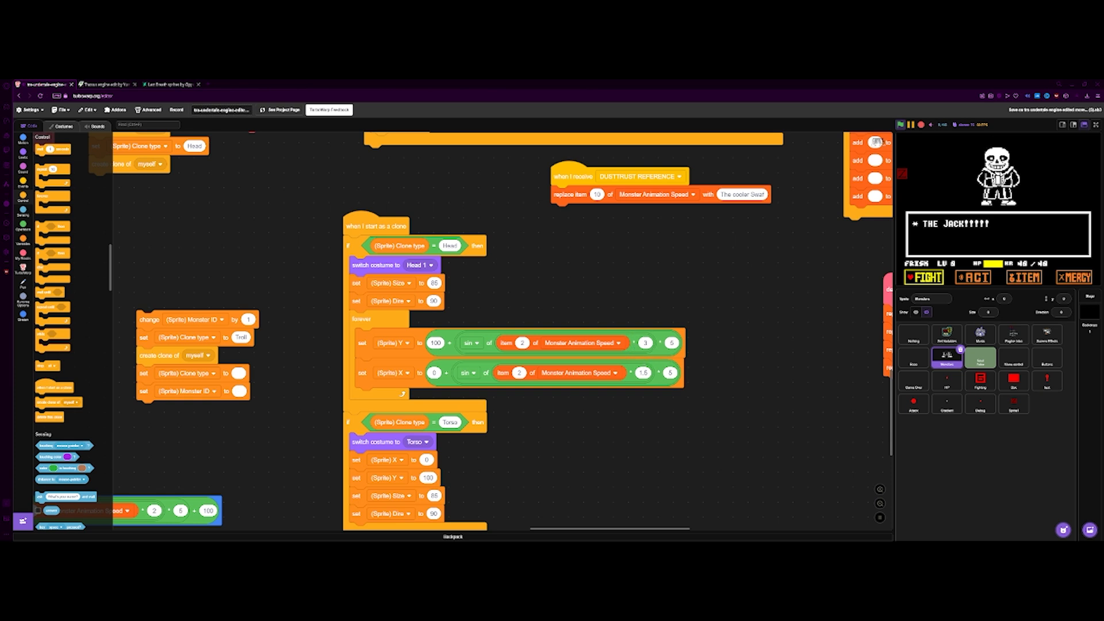
mouse_move(1050, 151)
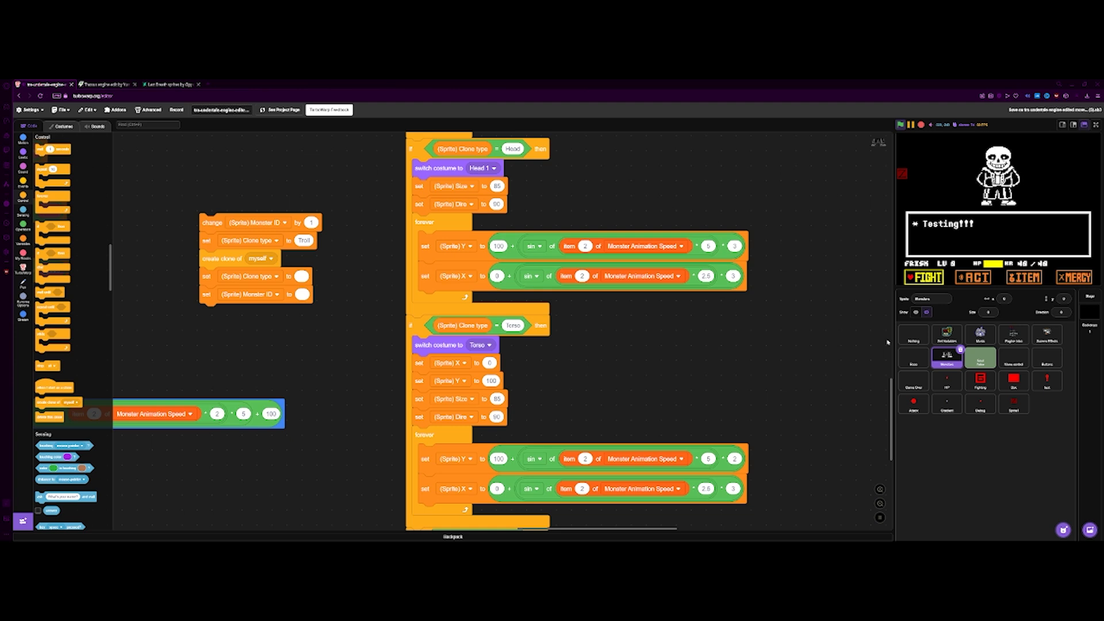
Step: Switch the stage to full screen to watch the Sans battle with the Testing!!! dialogue
click(1095, 125)
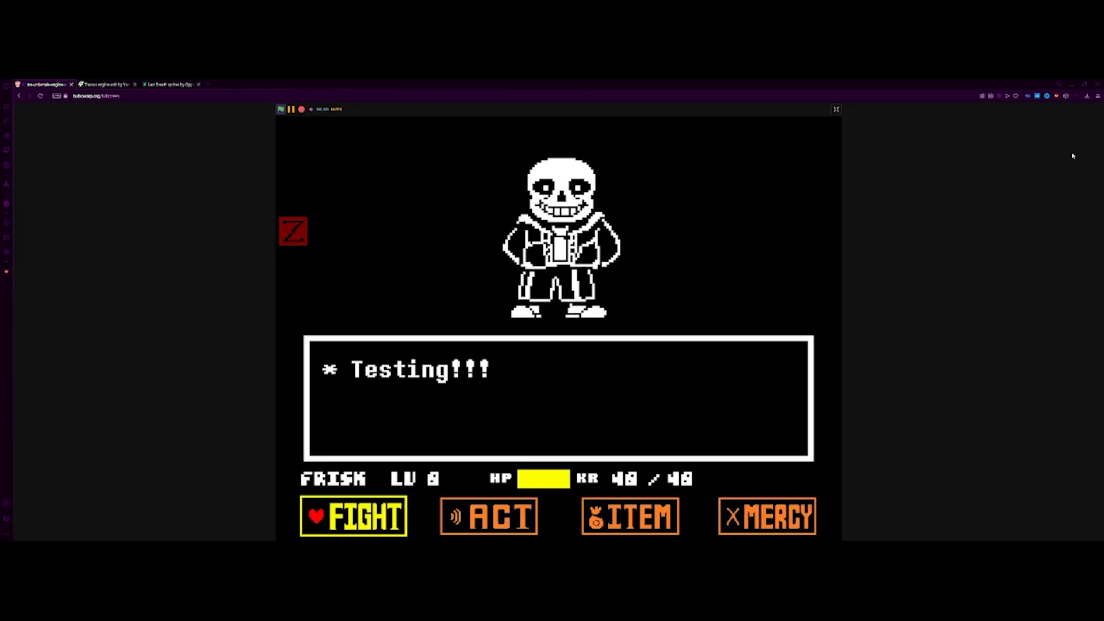